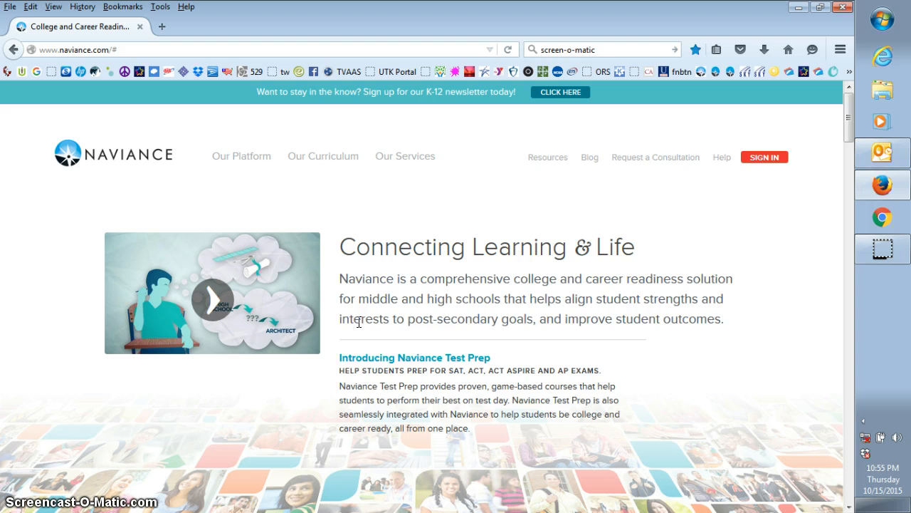
pyautogui.moveTo(882, 156)
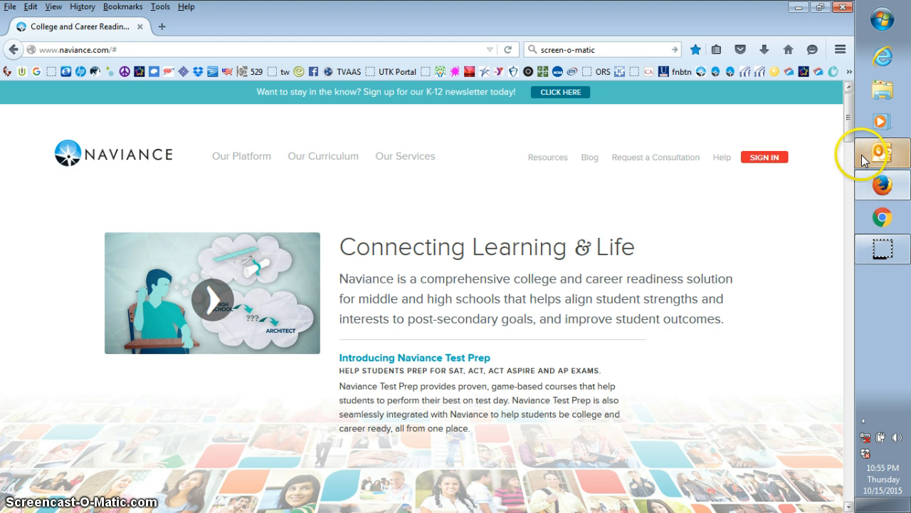
# - Bring up the Outlook inbox showing the new teacher recommendation request email
pyautogui.click(883, 148)
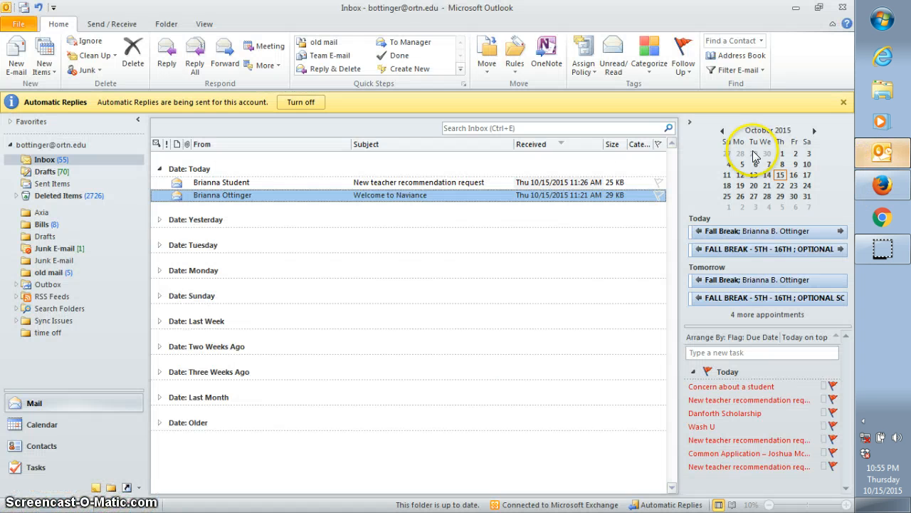
pyautogui.moveTo(427, 185)
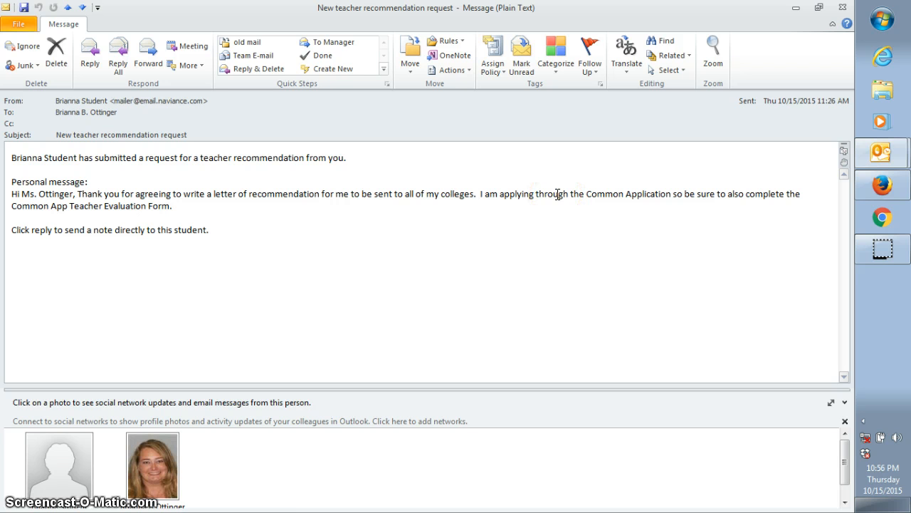
pyautogui.moveTo(203, 171)
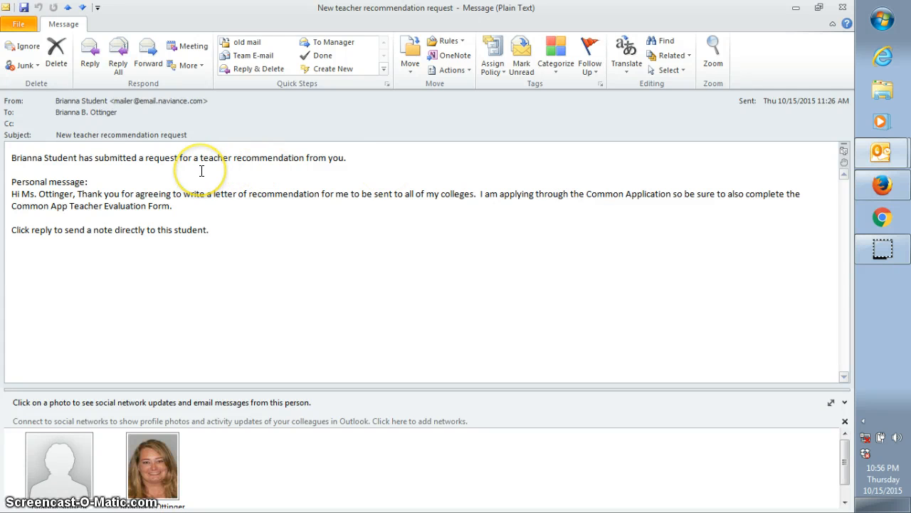
pyautogui.moveTo(276, 216)
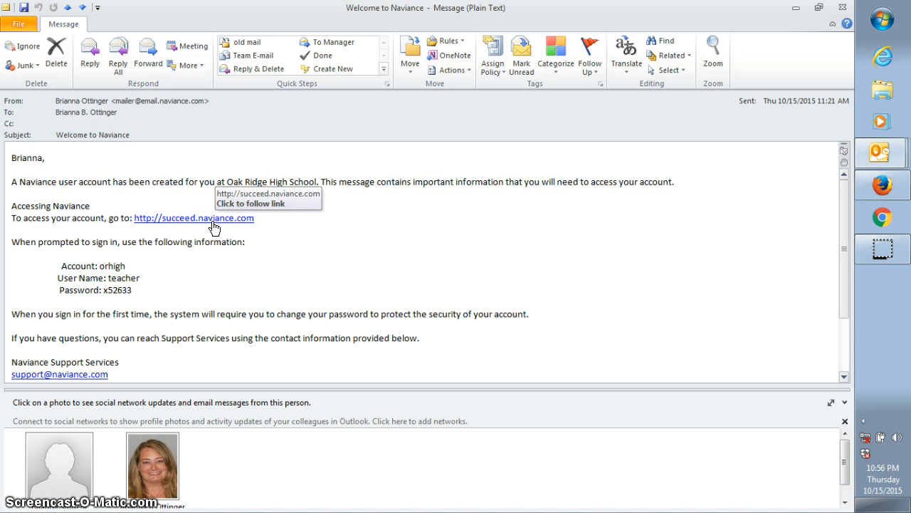
# - Sign in with account 'orhigh', user name 'teacher' and the password to reach the Teacher's Desk
pyautogui.click(194, 218)
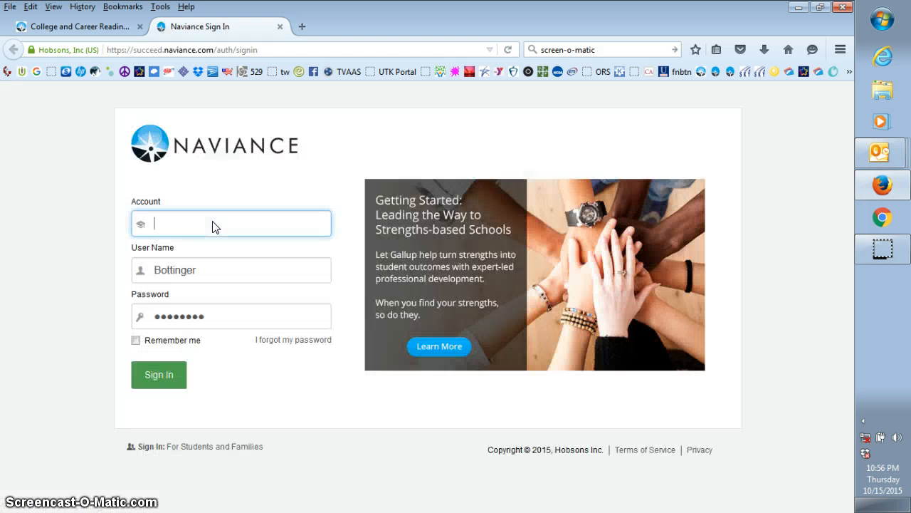
pyautogui.write('orhigh')
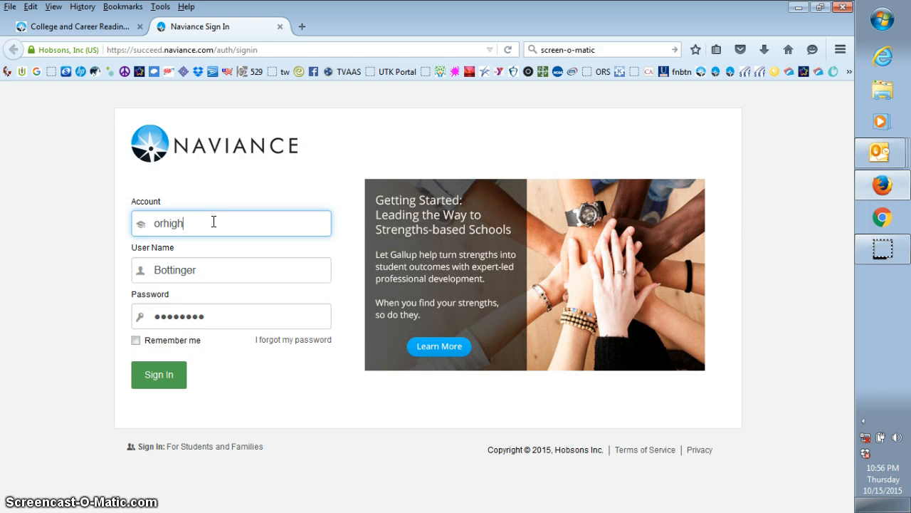
pyautogui.write('teacher')
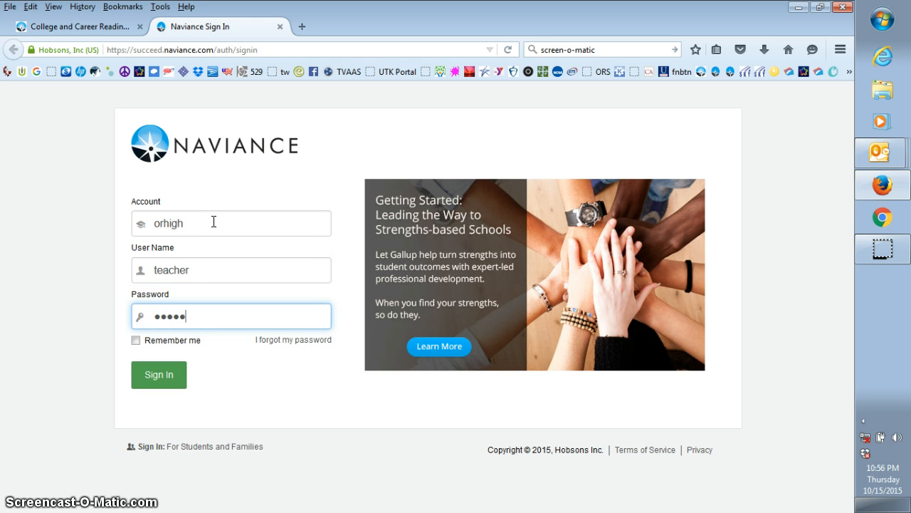
pyautogui.write('••')
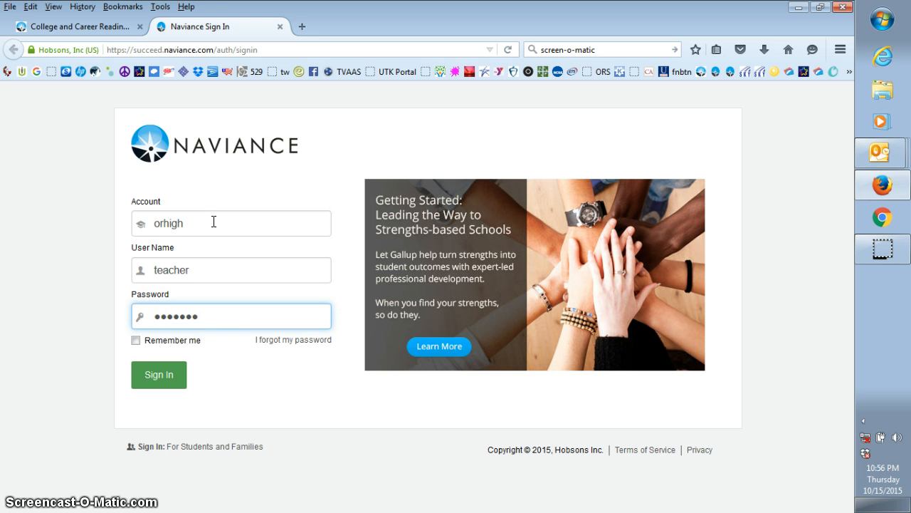
pyautogui.click(160, 374)
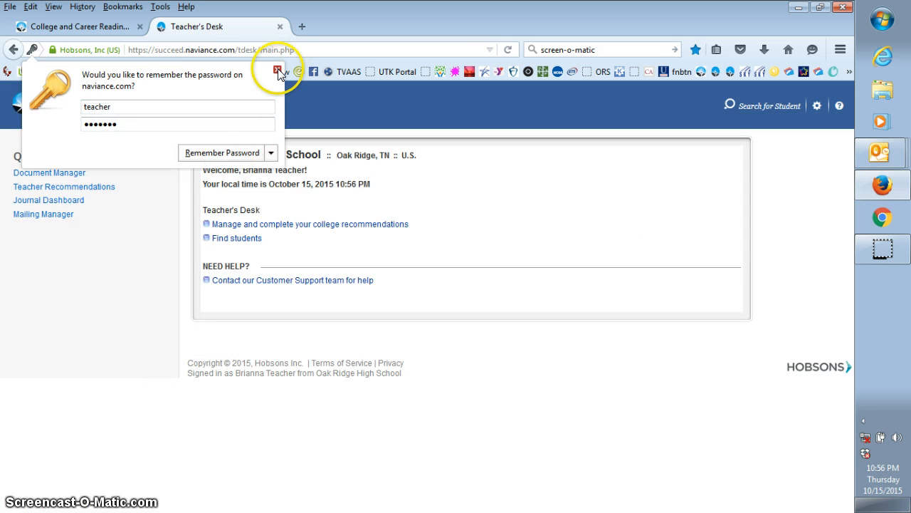
# - Dismiss the remember-password offer and open Manage and complete your college recommendations
pyautogui.click(277, 71)
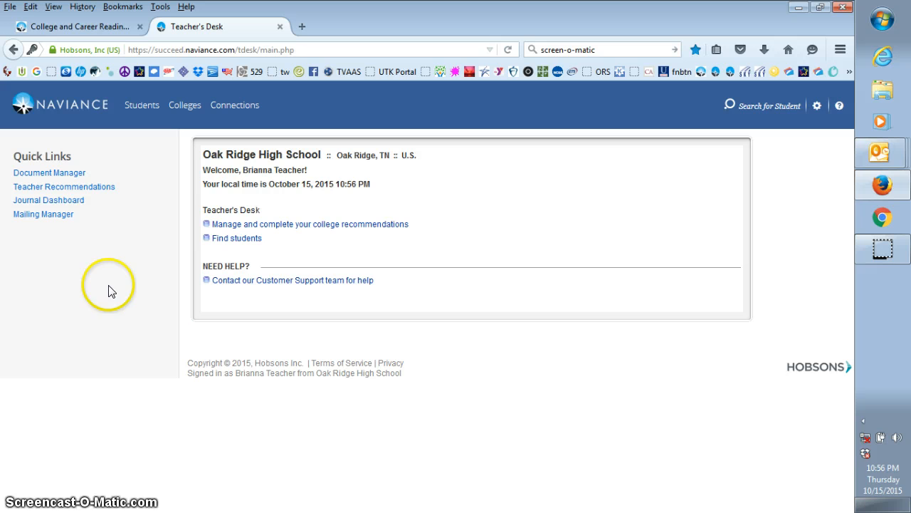
pyautogui.moveTo(269, 210)
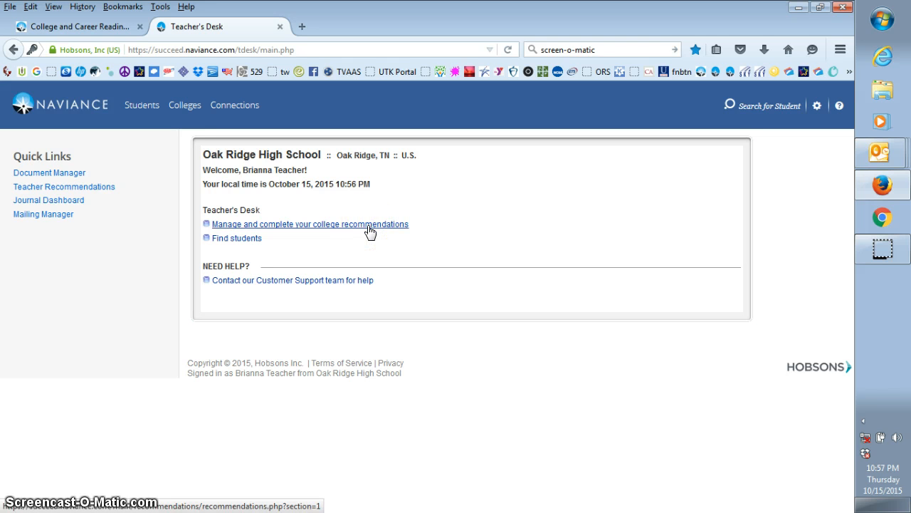
pyautogui.click(309, 224)
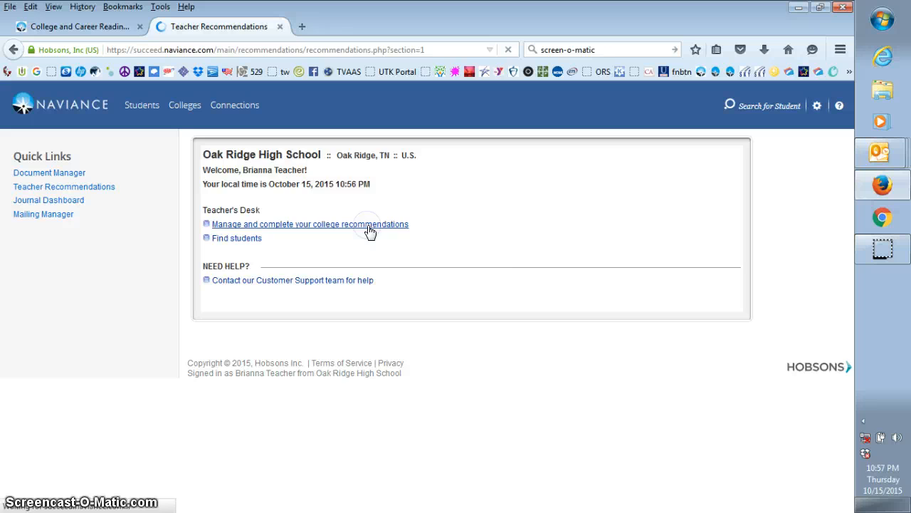
pyautogui.click(310, 224)
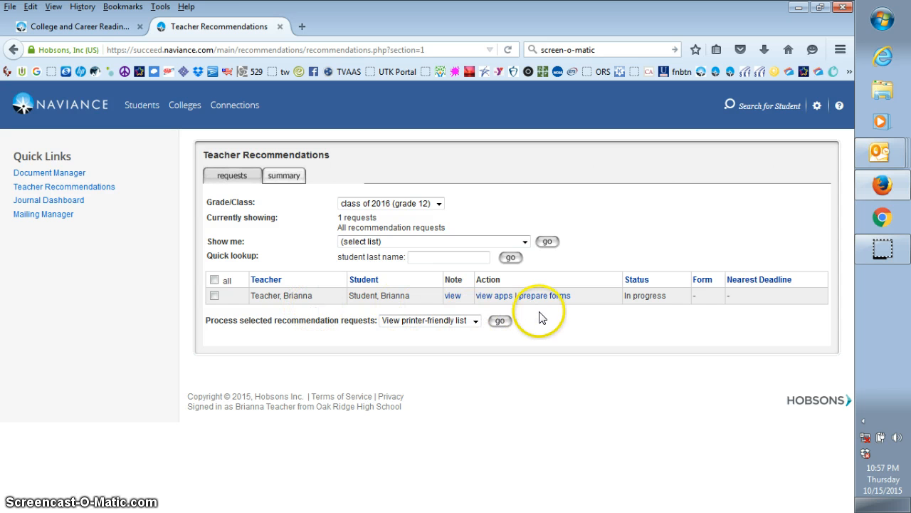
pyautogui.moveTo(544, 294)
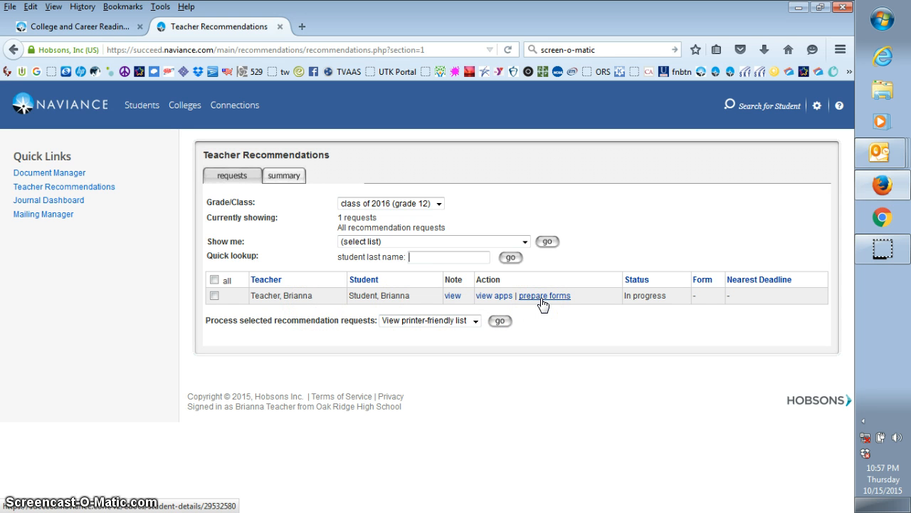
# - Open prepare forms for the student's request and review the Active Applications and delivery types
pyautogui.click(544, 294)
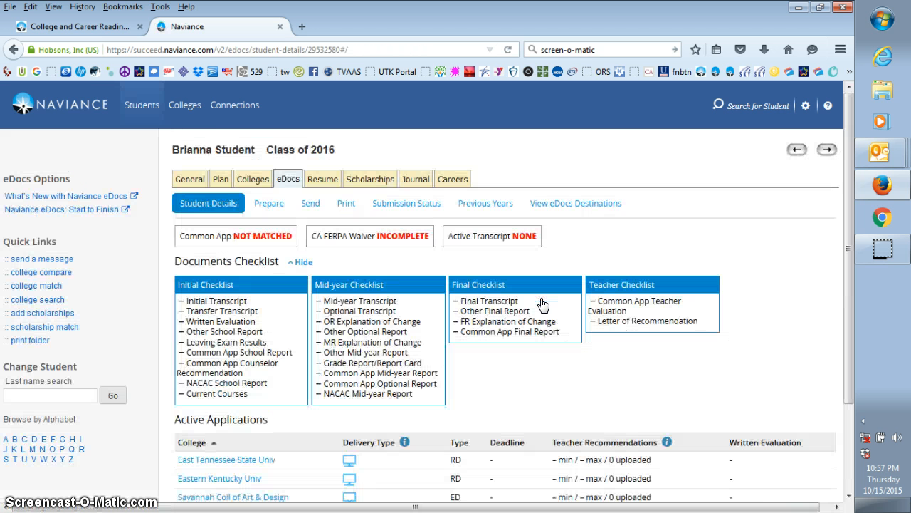
pyautogui.moveTo(618, 229)
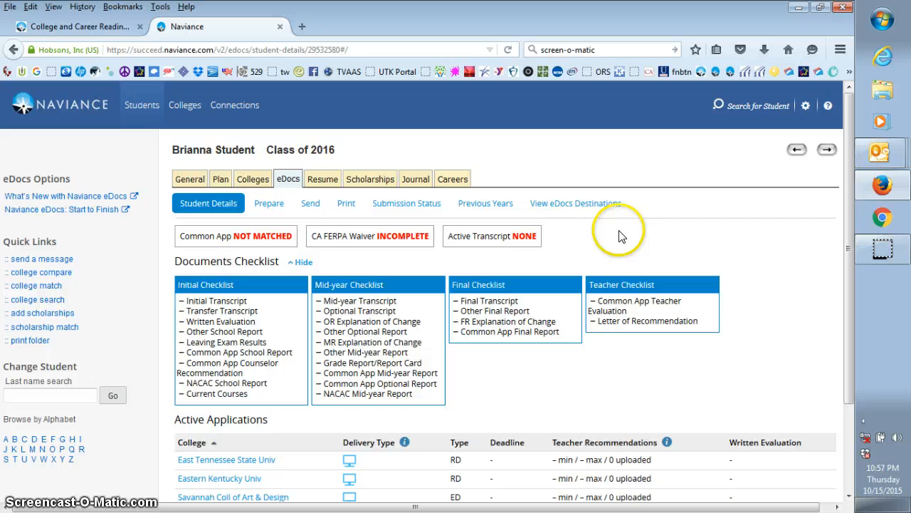
pyautogui.scroll(-3)
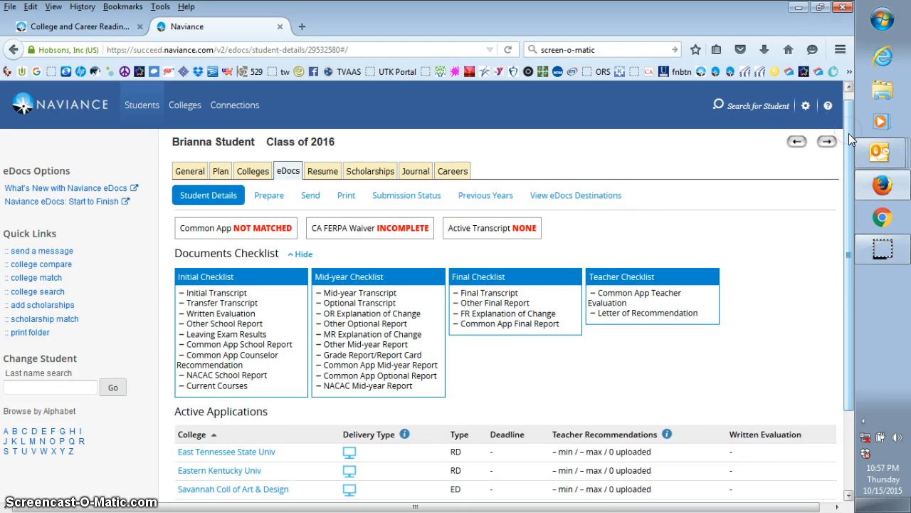
pyautogui.scroll(-3)
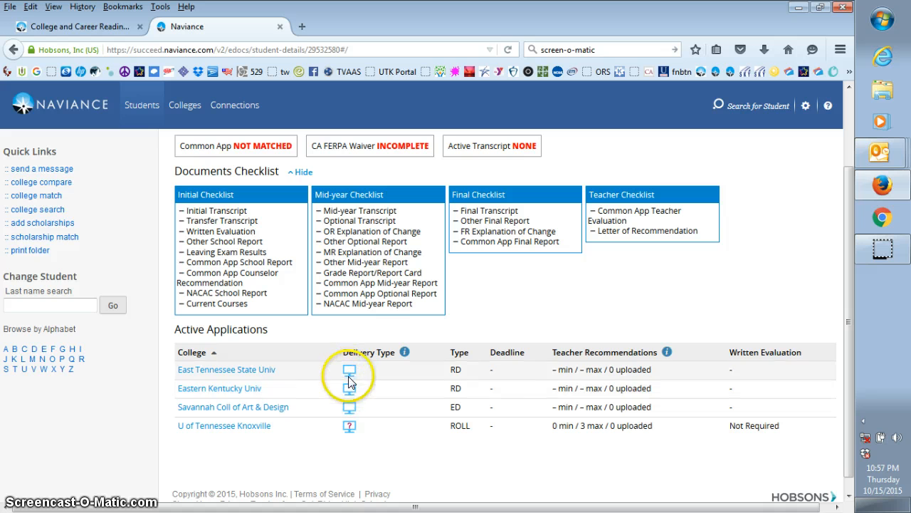
pyautogui.moveTo(350, 425)
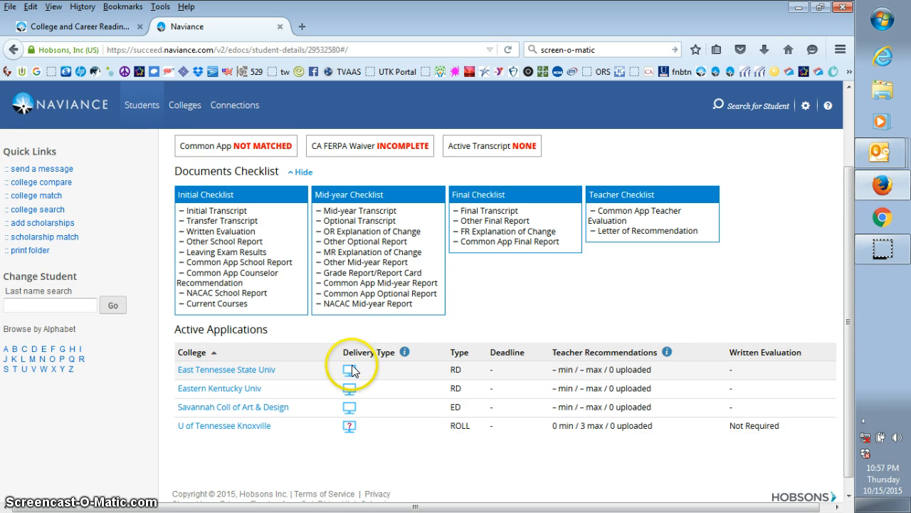
pyautogui.moveTo(351, 370)
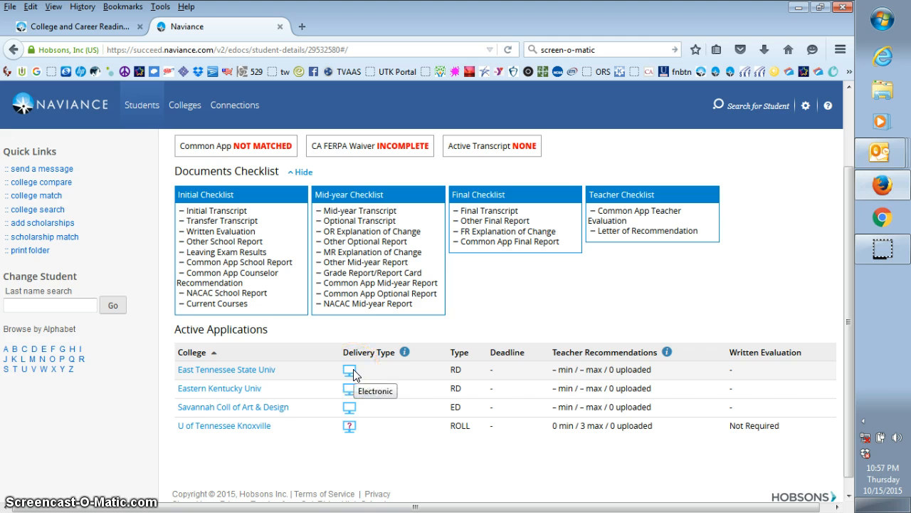
pyautogui.moveTo(308, 376)
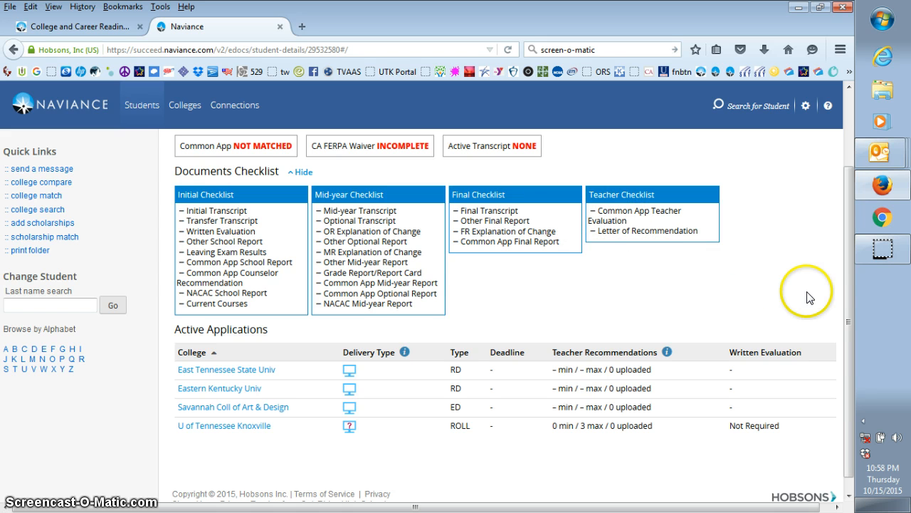
pyautogui.moveTo(847, 299)
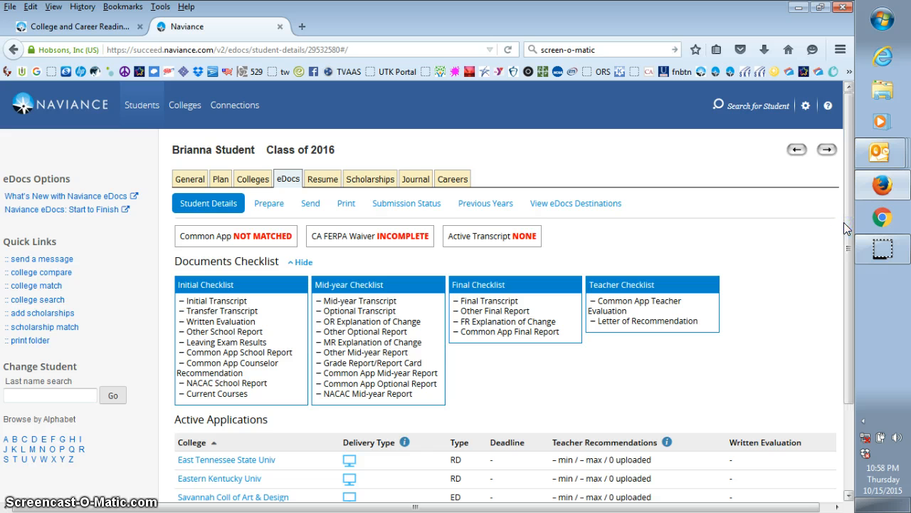
# - Go to the eDocs Prepare tab and start adding a Teacher Document with +Add
pyautogui.click(269, 202)
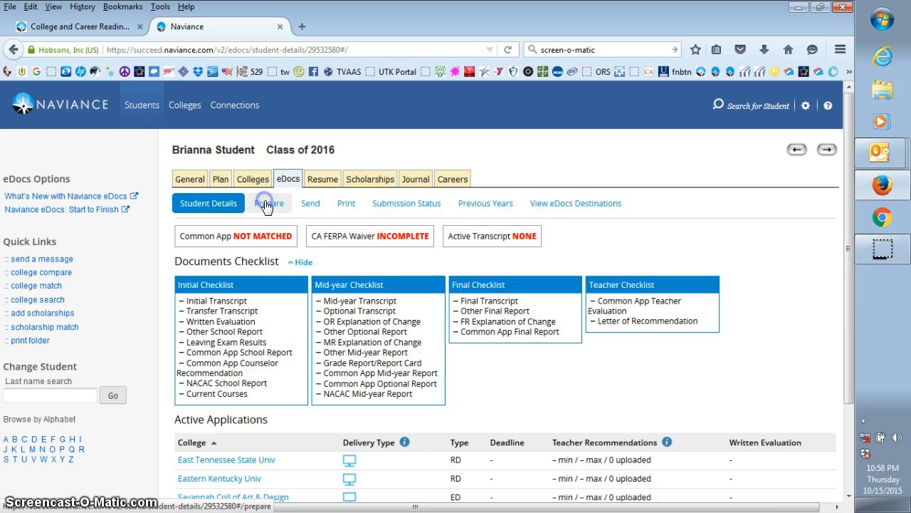
pyautogui.click(268, 202)
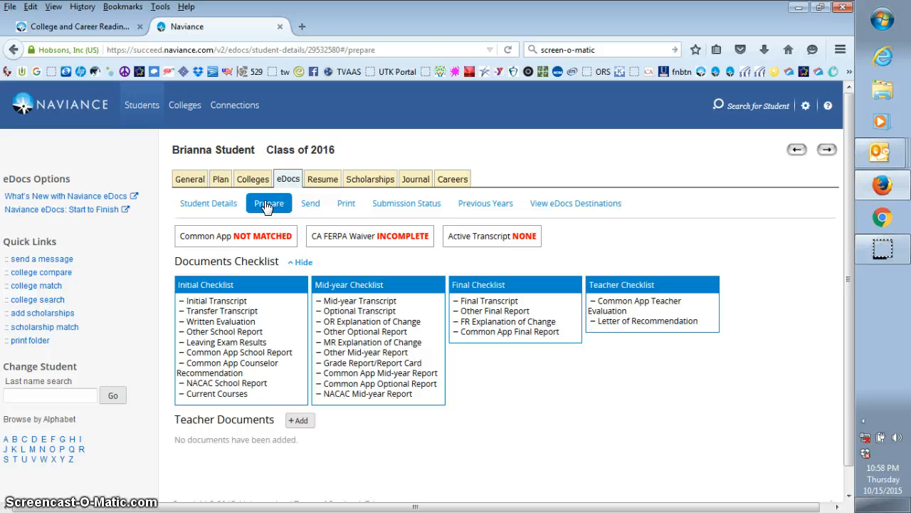
pyautogui.scroll(-3)
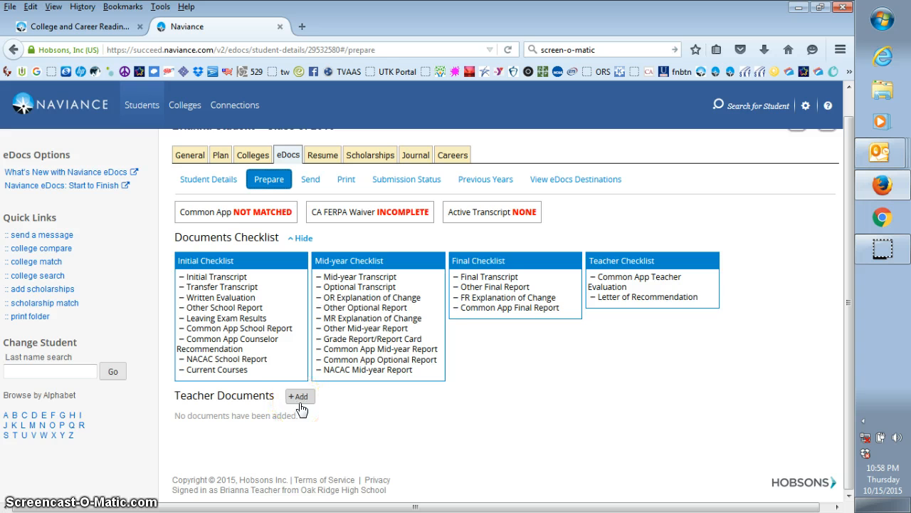
pyautogui.click(299, 396)
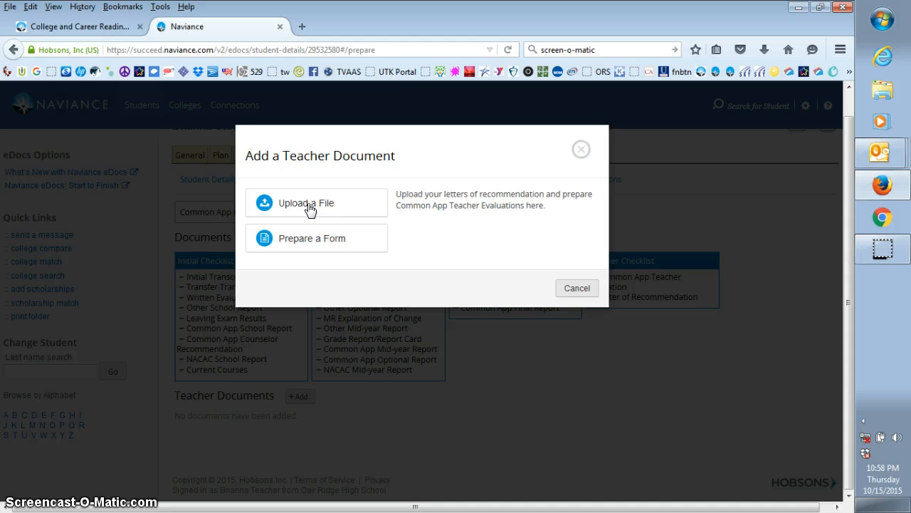
# - Choose Upload a File with All Applications and type Letter of Recommendation
pyautogui.click(306, 202)
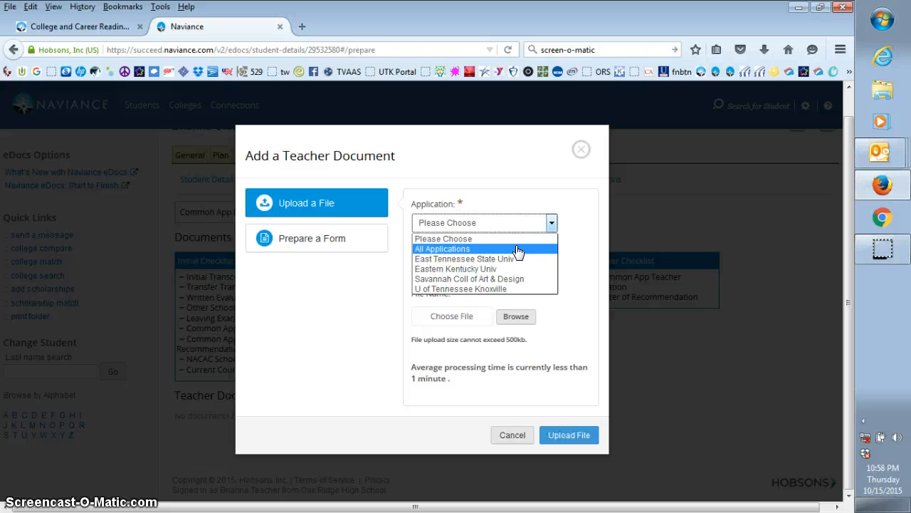
pyautogui.click(441, 248)
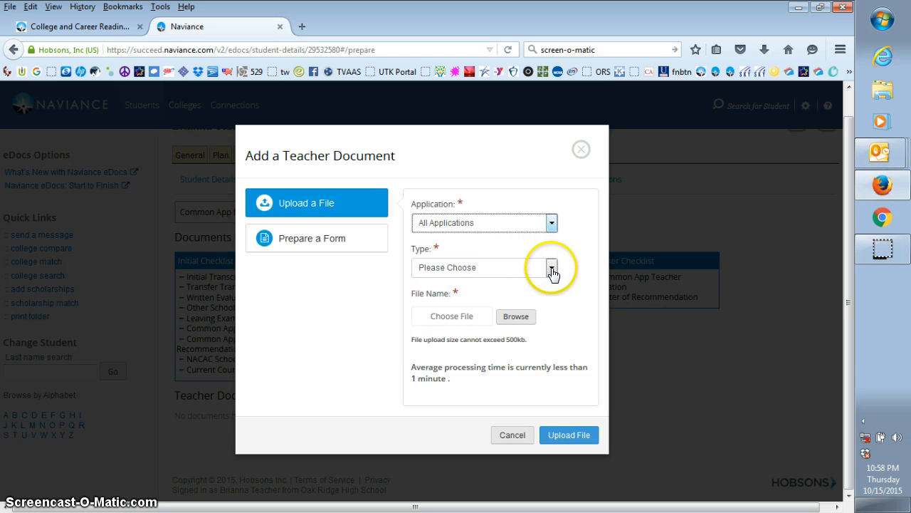
pyautogui.click(553, 267)
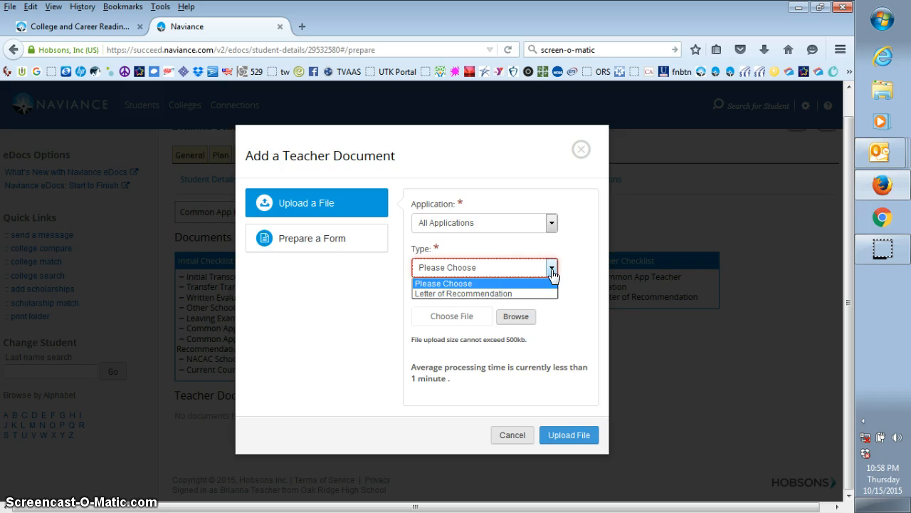
pyautogui.click(462, 294)
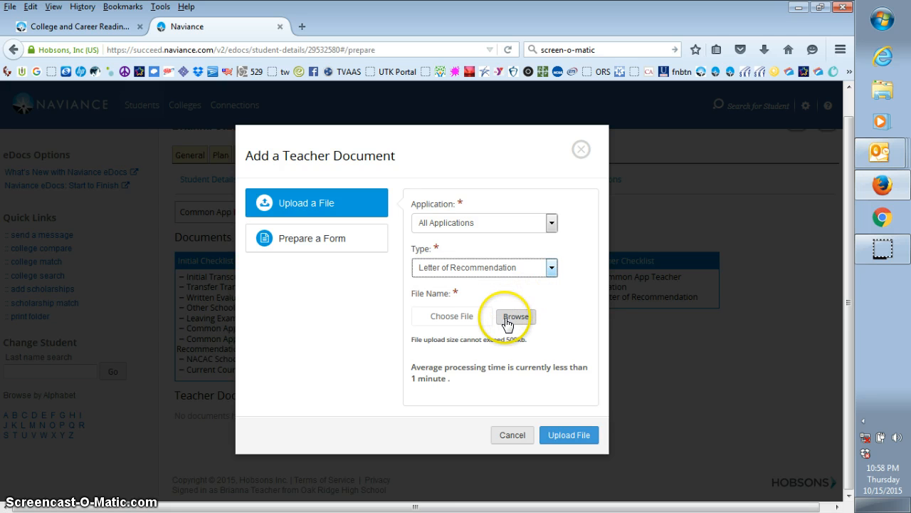
# - Browse and select the student's recommendation letter file for upload
pyautogui.click(515, 317)
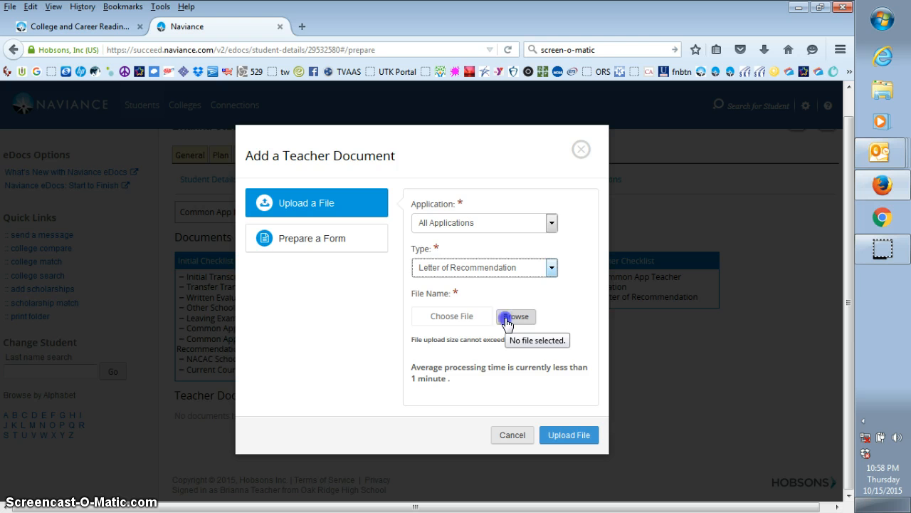
pyautogui.click(515, 316)
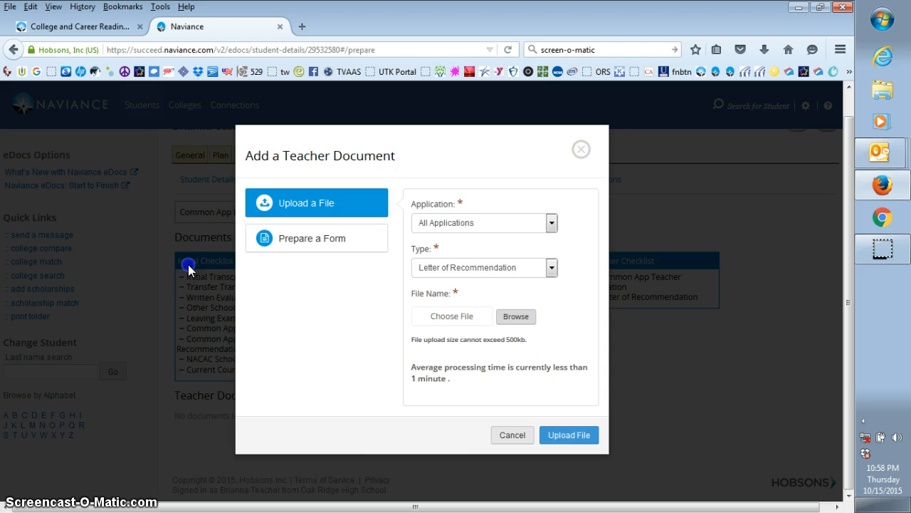
pyautogui.click(516, 316)
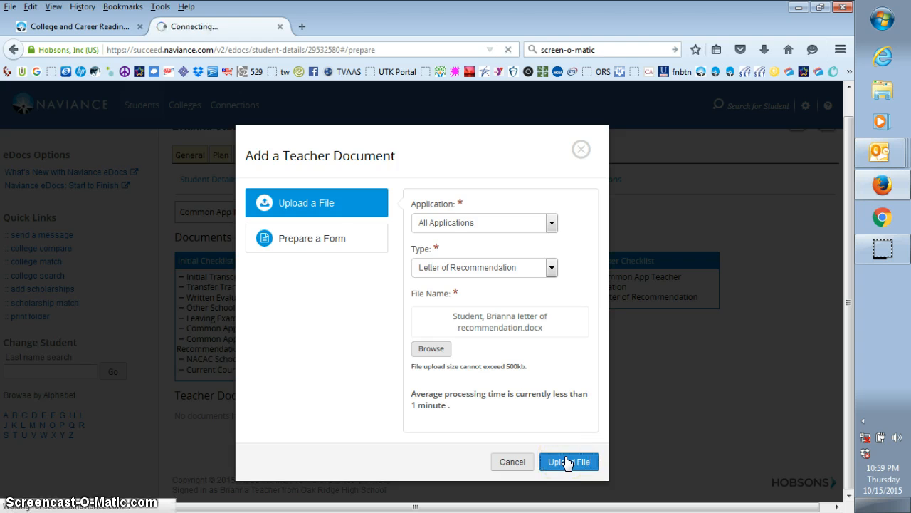
# - Upload the letter so it lists under Teacher Documents, then begin adding another document
pyautogui.click(568, 461)
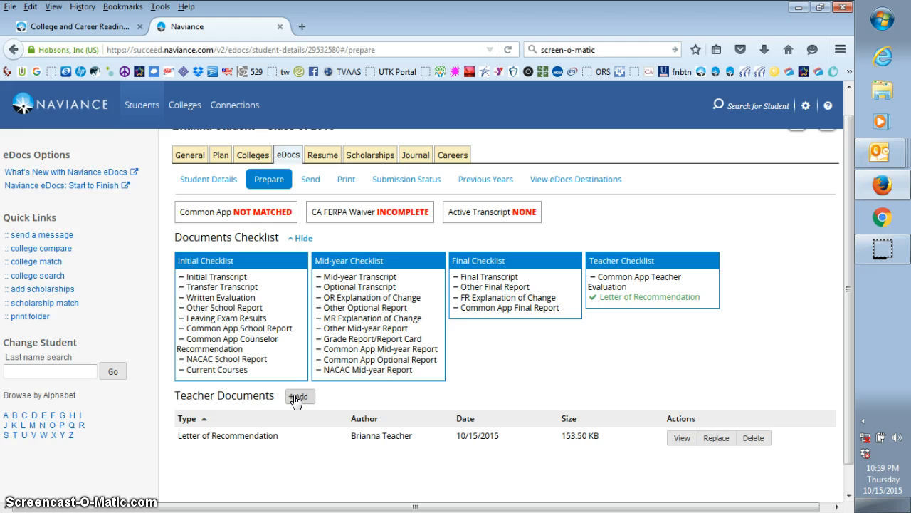
pyautogui.click(299, 396)
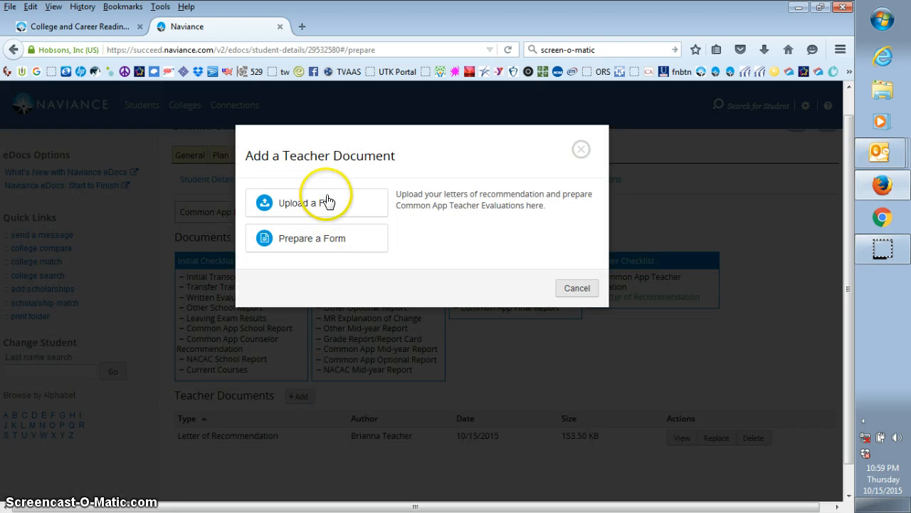
pyautogui.moveTo(312, 248)
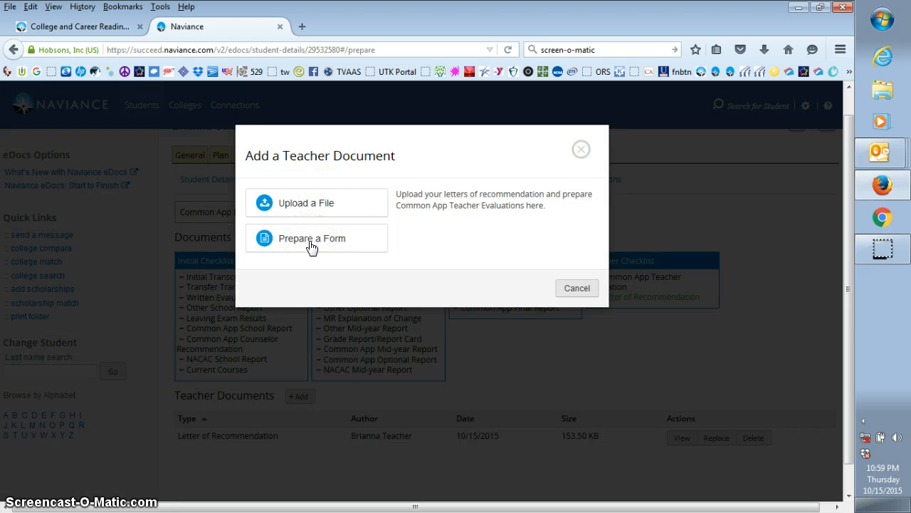
# - Prepare a new Common App Teacher Evaluation form for the student
pyautogui.click(312, 238)
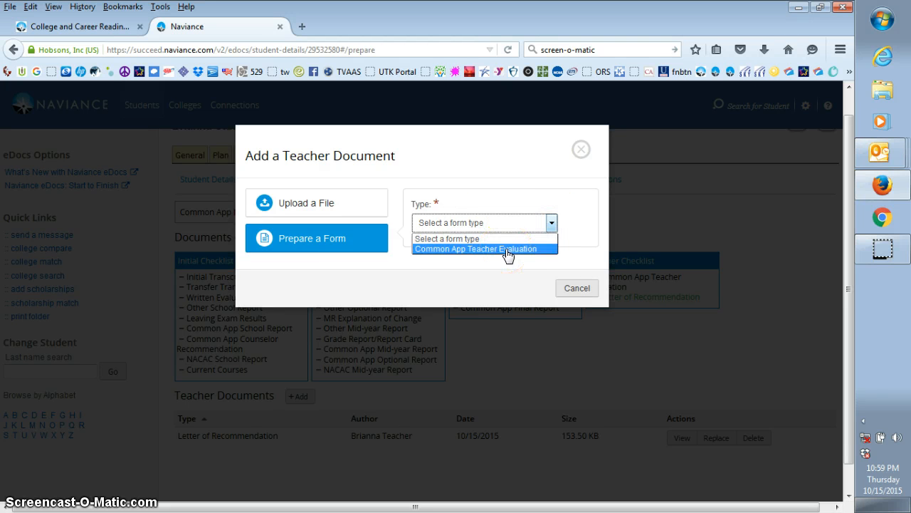
pyautogui.click(476, 247)
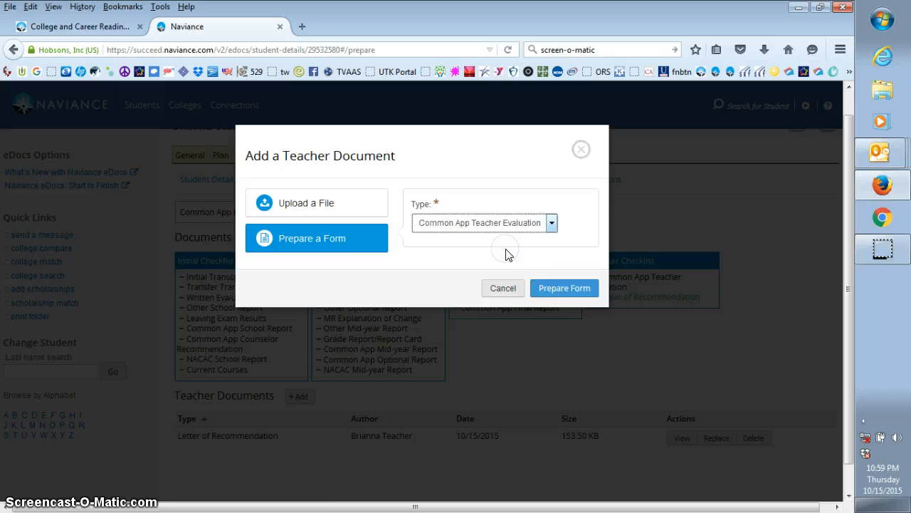
pyautogui.click(564, 287)
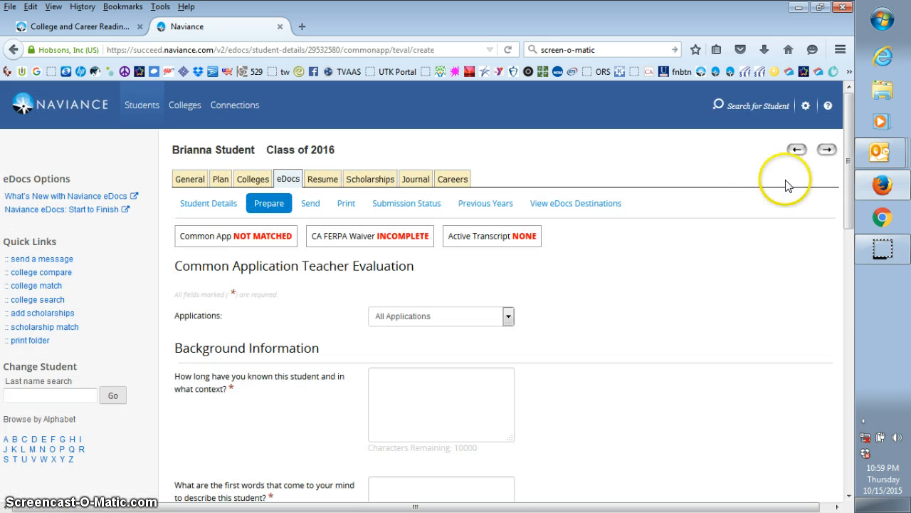
pyautogui.scroll(-3)
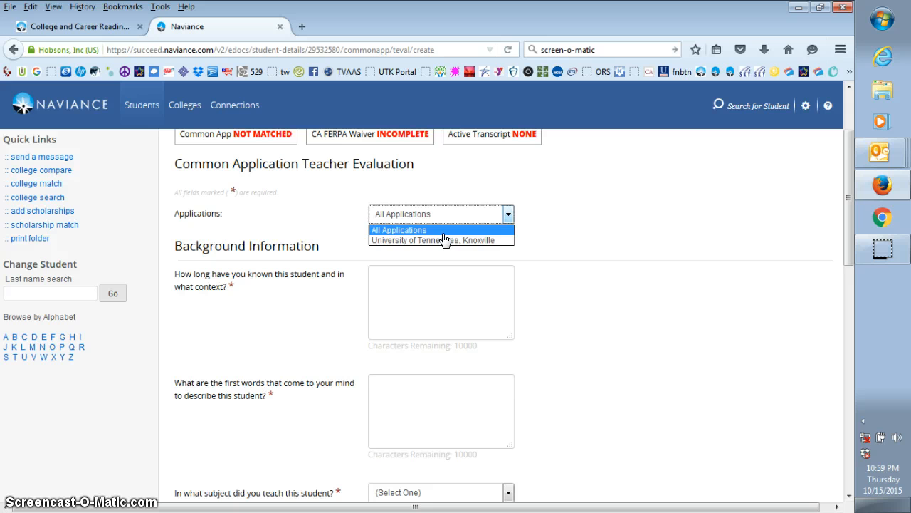
pyautogui.click(398, 229)
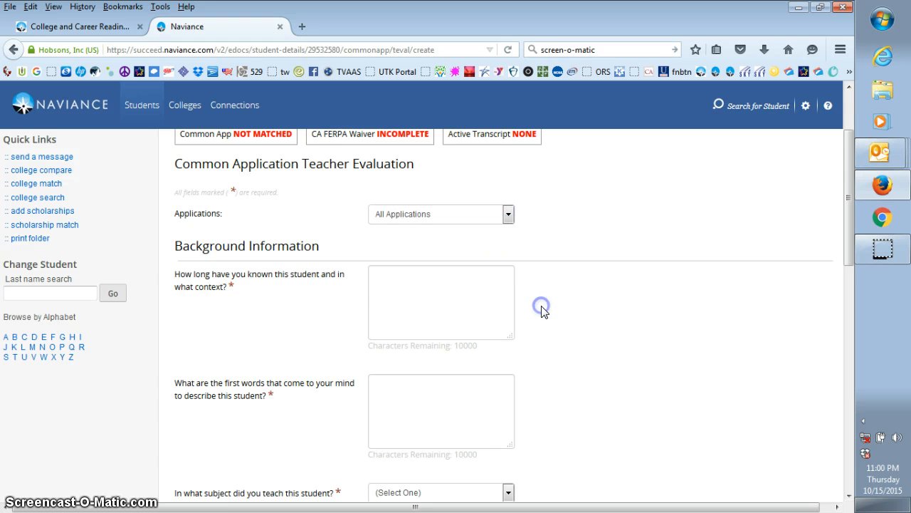
pyautogui.scroll(-3)
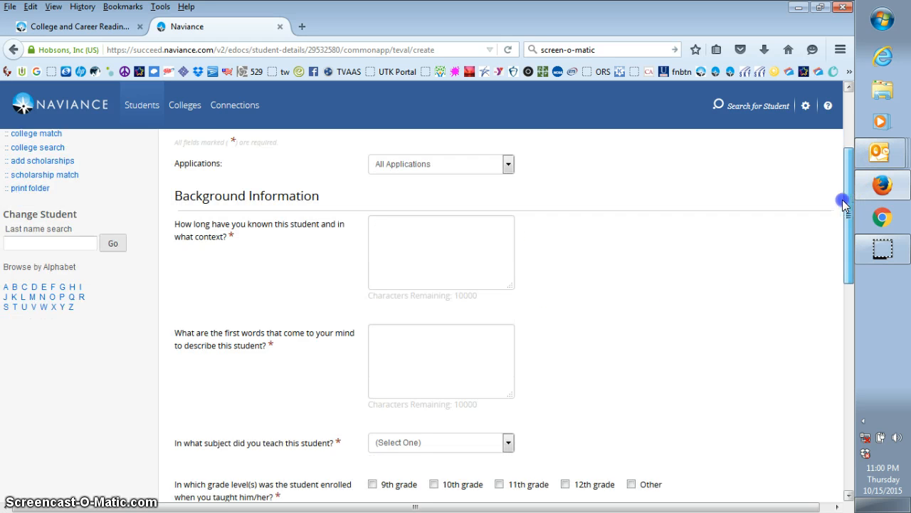
pyautogui.scroll(-3)
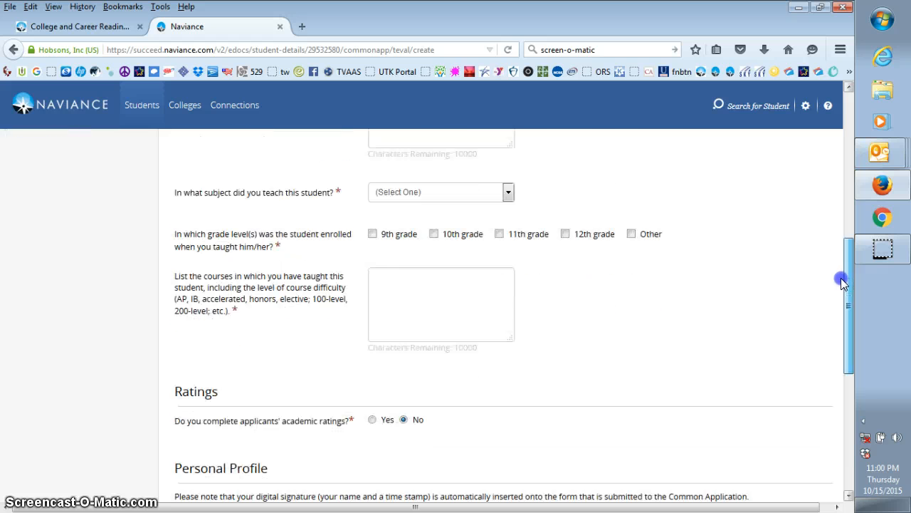
pyautogui.scroll(-3)
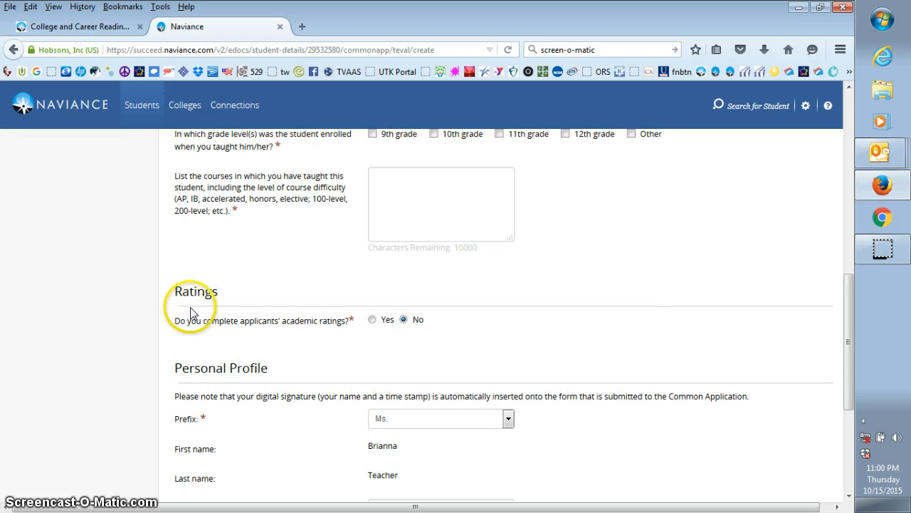
pyautogui.moveTo(341, 346)
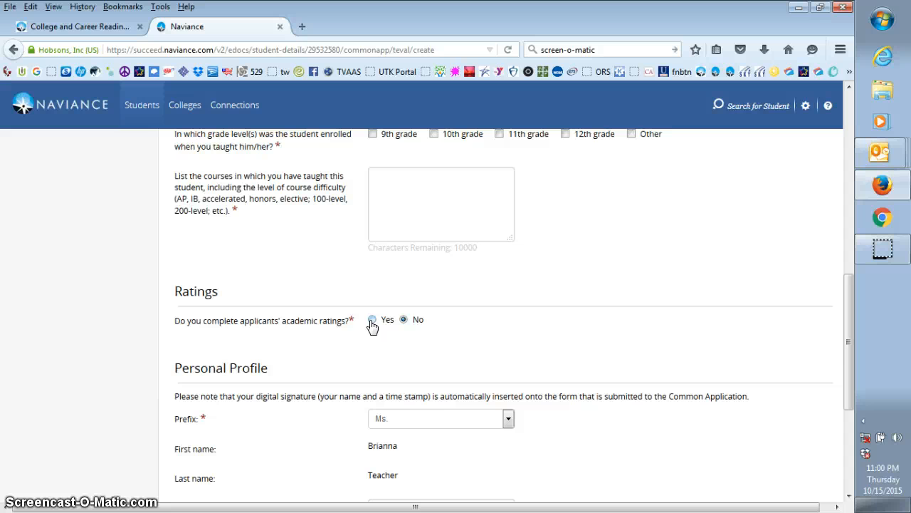
pyautogui.click(373, 319)
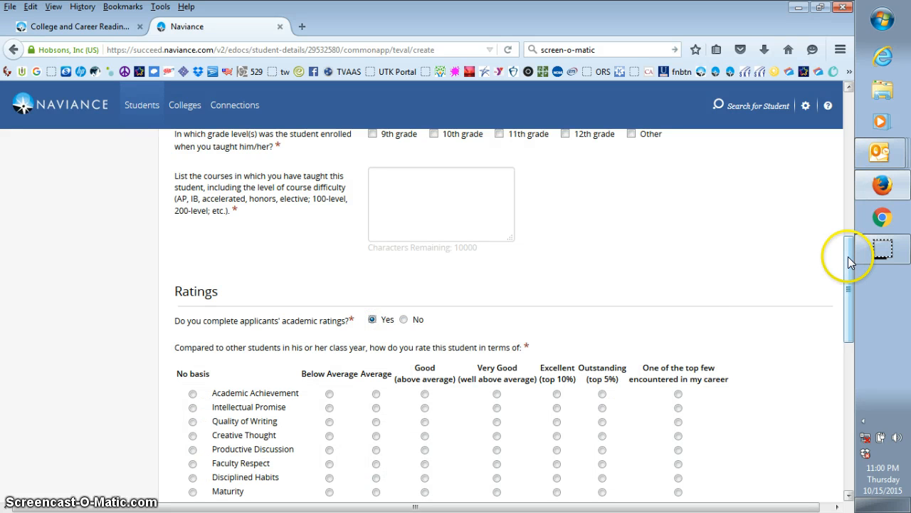
pyautogui.scroll(-3)
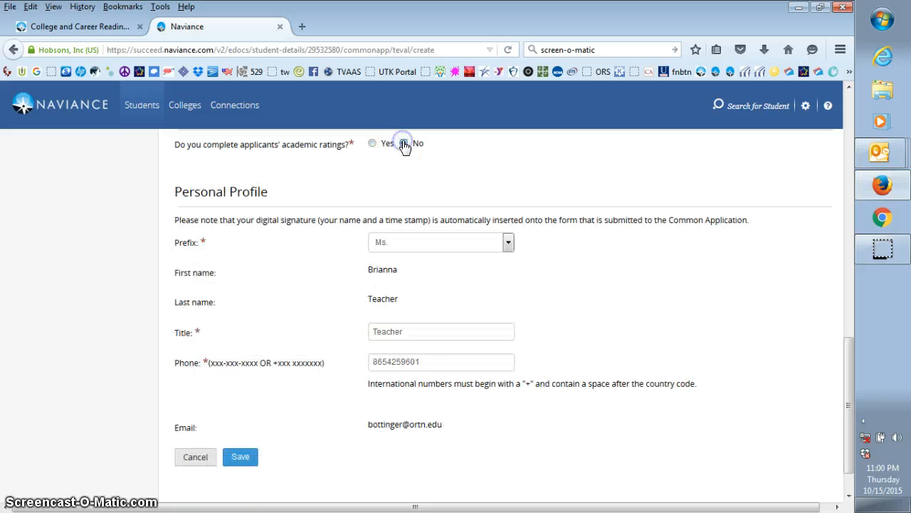
# - Cancel the Personal Profile form and return to the student's eDocs Prepare tab
pyautogui.scroll(-3)
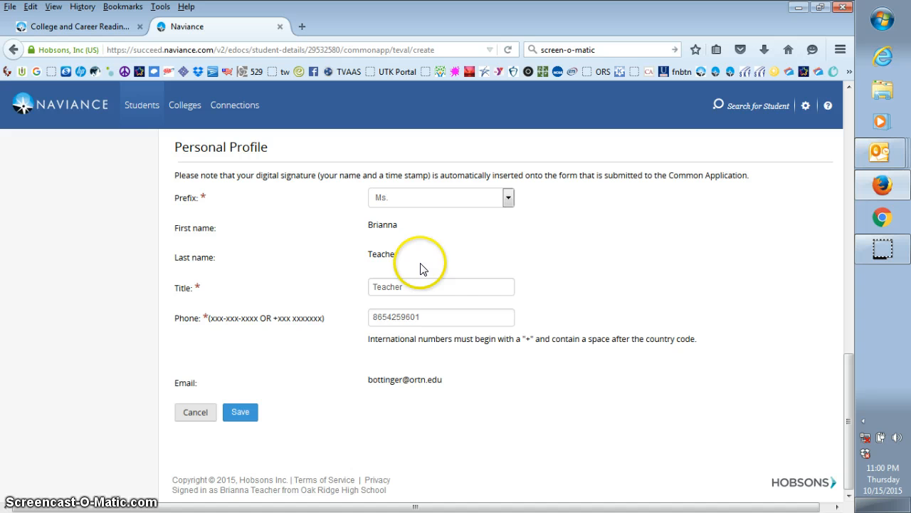
pyautogui.moveTo(370, 351)
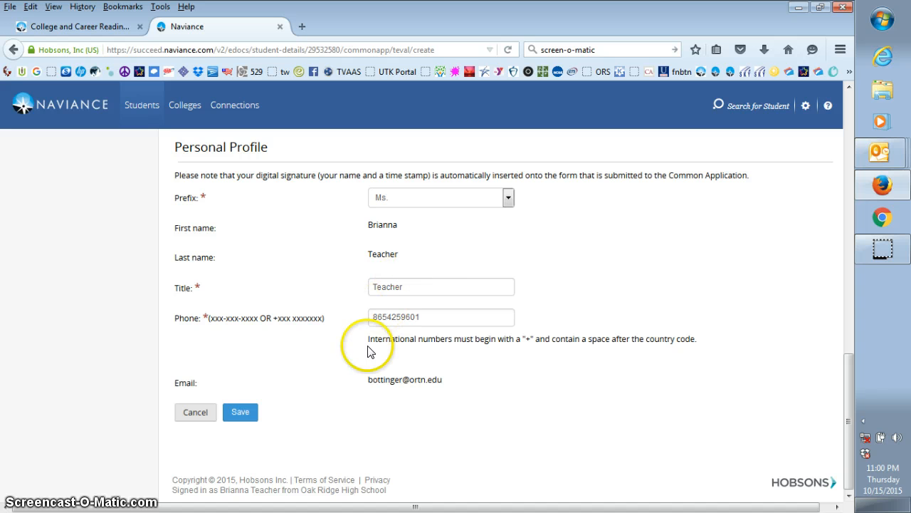
pyautogui.moveTo(253, 401)
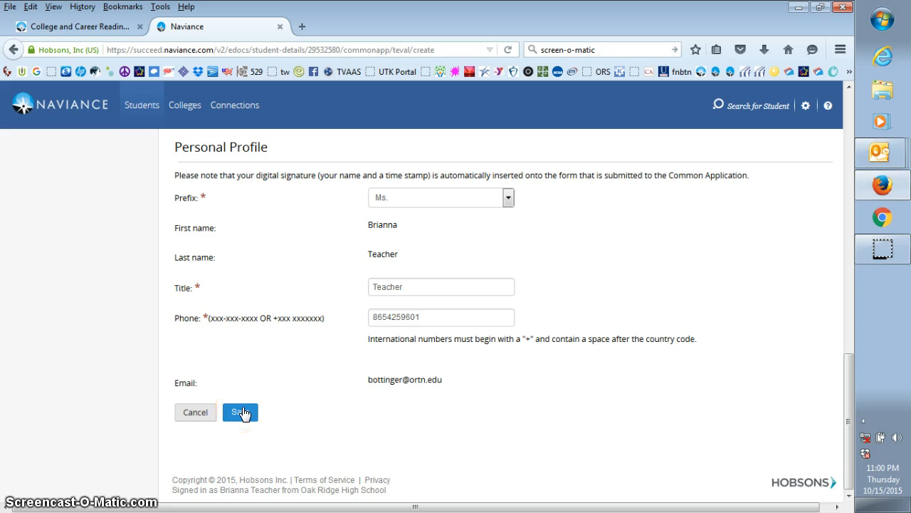
pyautogui.moveTo(211, 385)
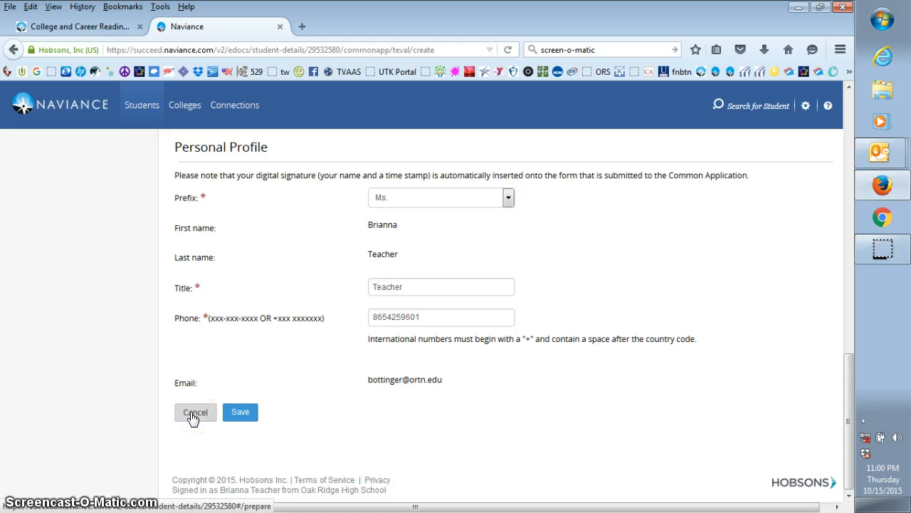
pyautogui.click(195, 411)
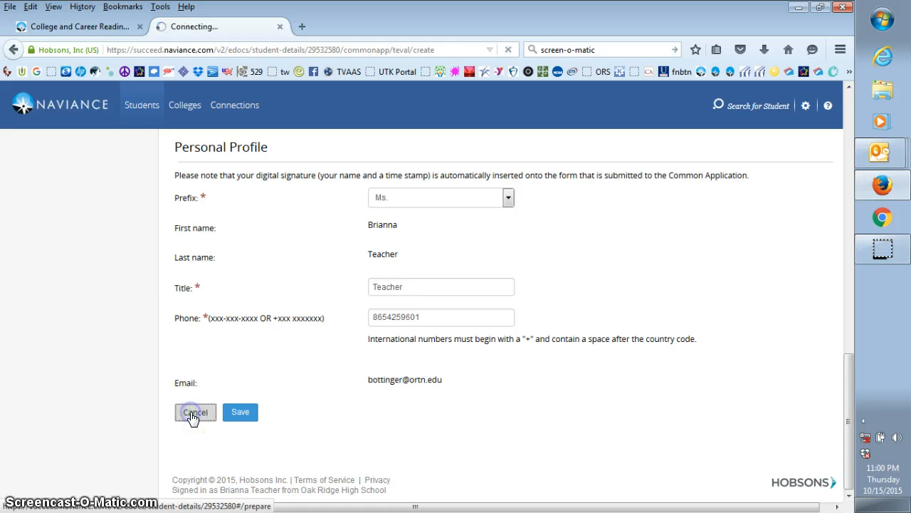
pyautogui.click(195, 411)
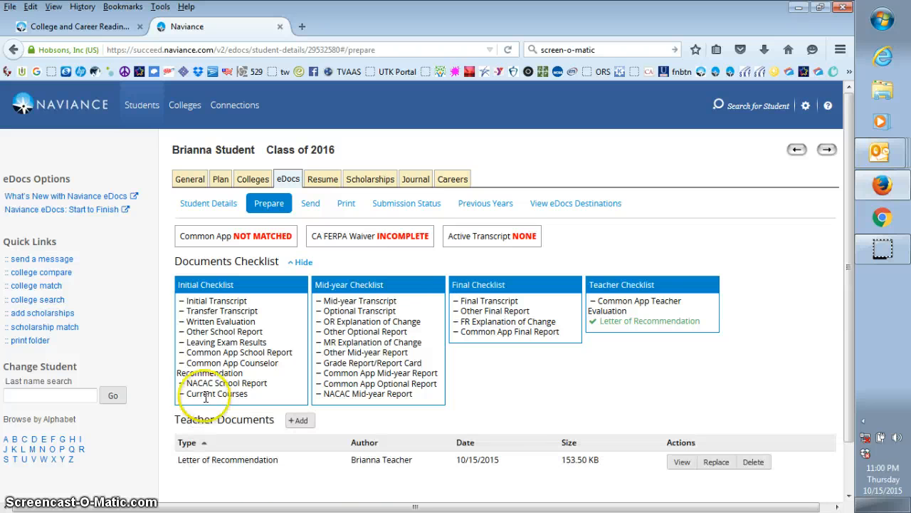
# - Return to the Teacher's Desk home page via the Naviance logo
pyautogui.scroll(3)
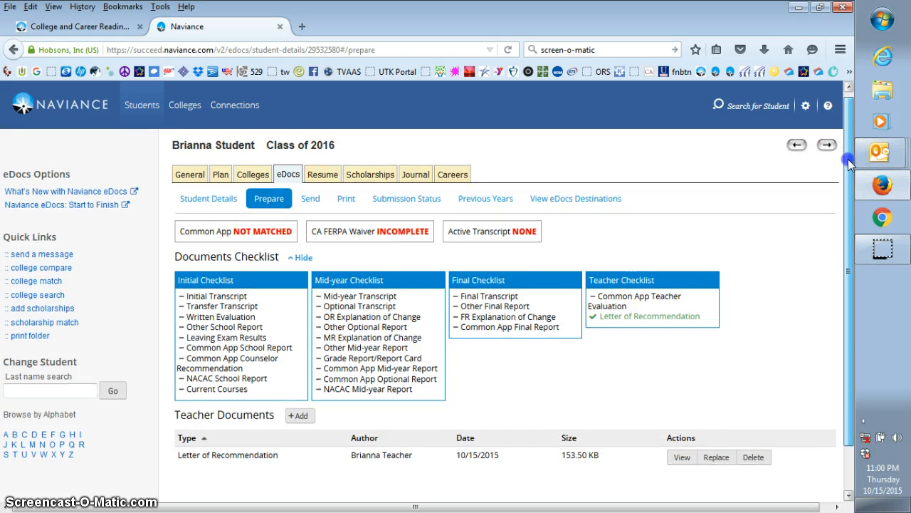
pyautogui.scroll(-3)
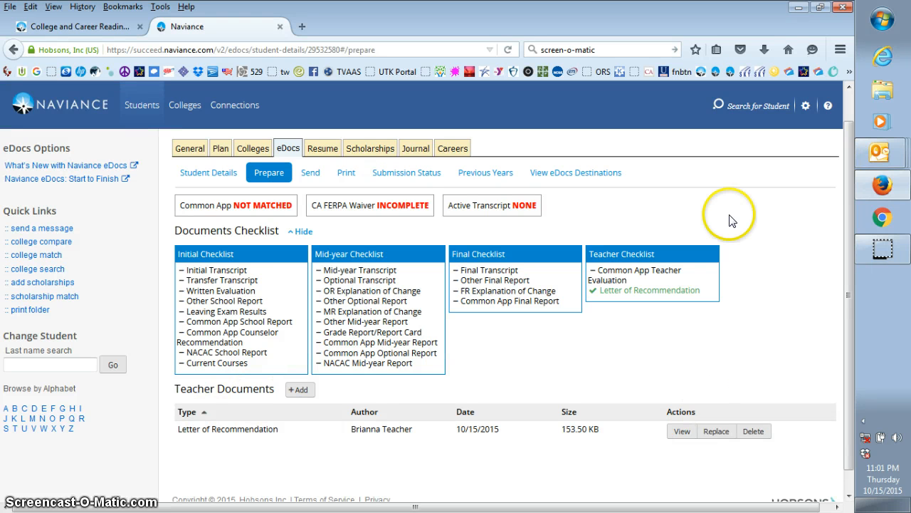
pyautogui.moveTo(139, 143)
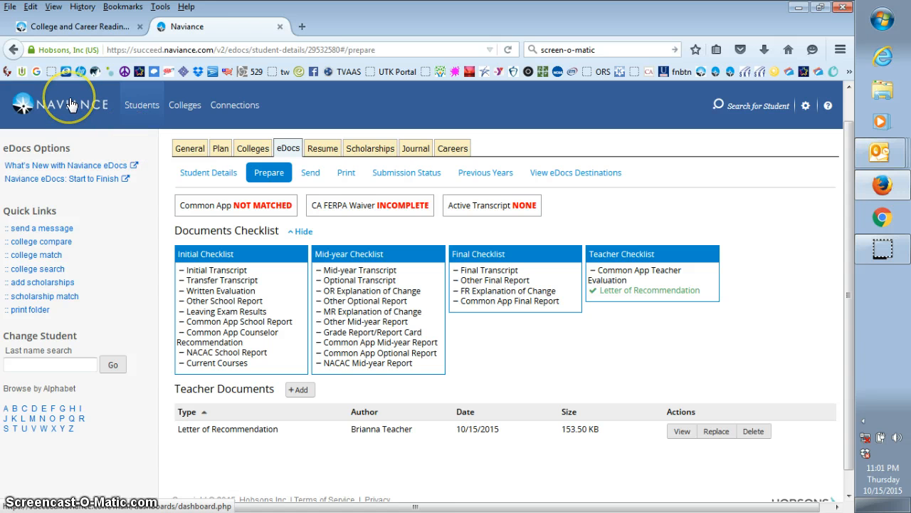
pyautogui.moveTo(68, 106)
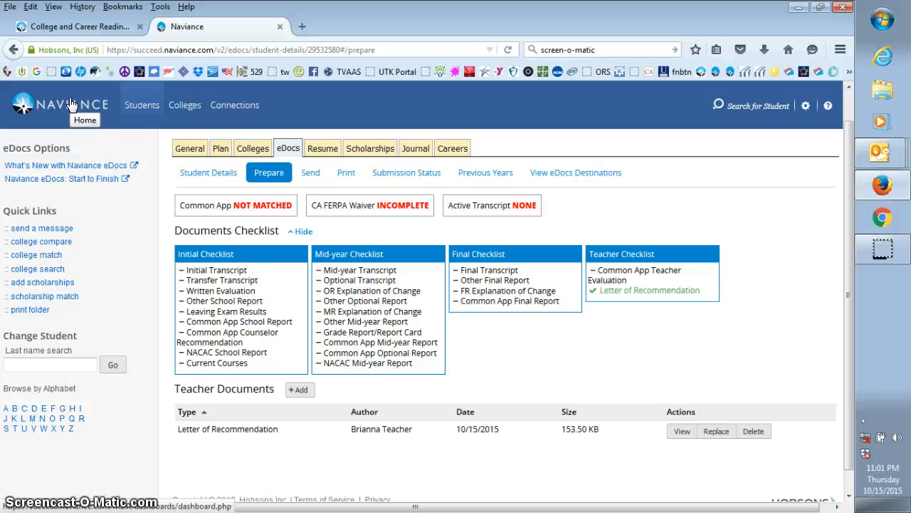
pyautogui.click(60, 105)
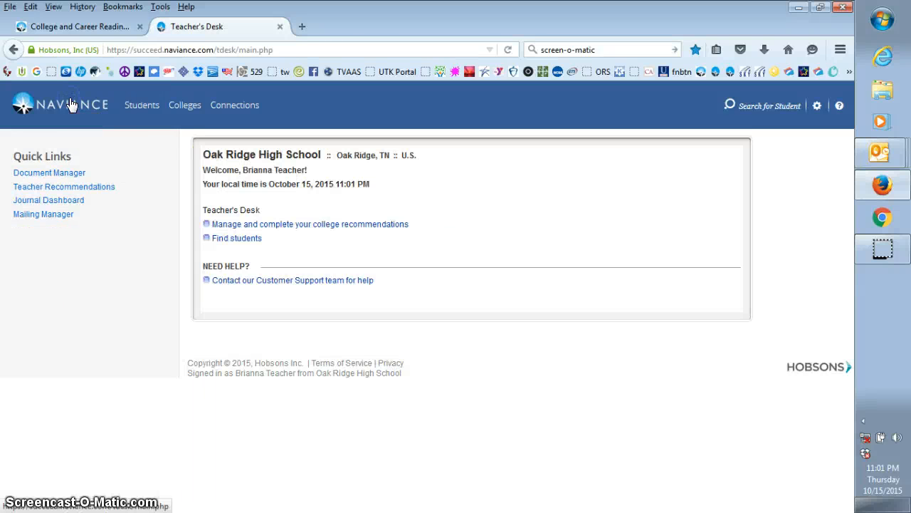
pyautogui.moveTo(165, 106)
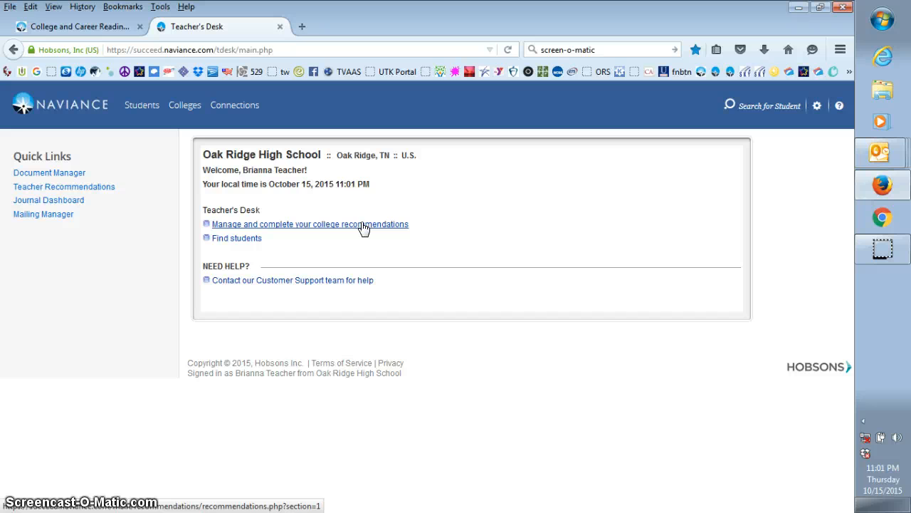
# - Go to 'Manage and complete your college recommendations' from the Teacher's Desk
pyautogui.click(309, 223)
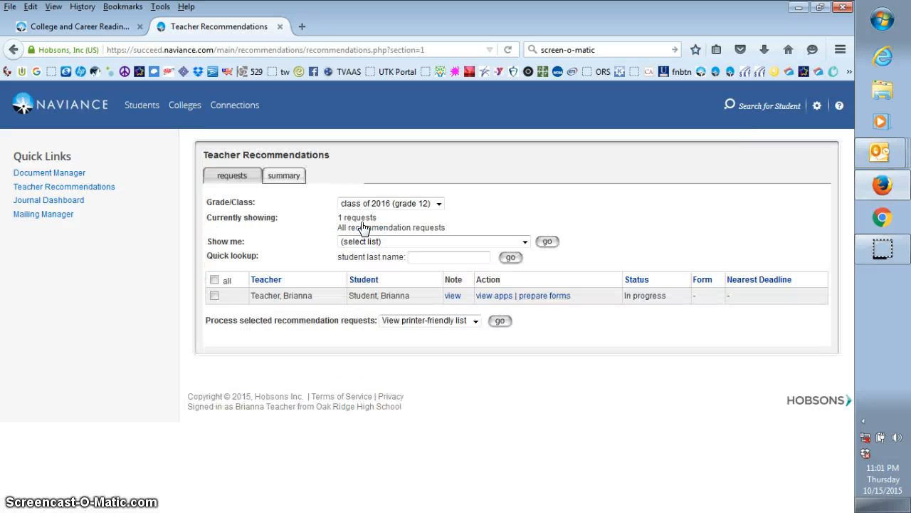
# - Select the student's request and apply 'Mark as "Completed"' from Process selected requests
pyautogui.click(214, 295)
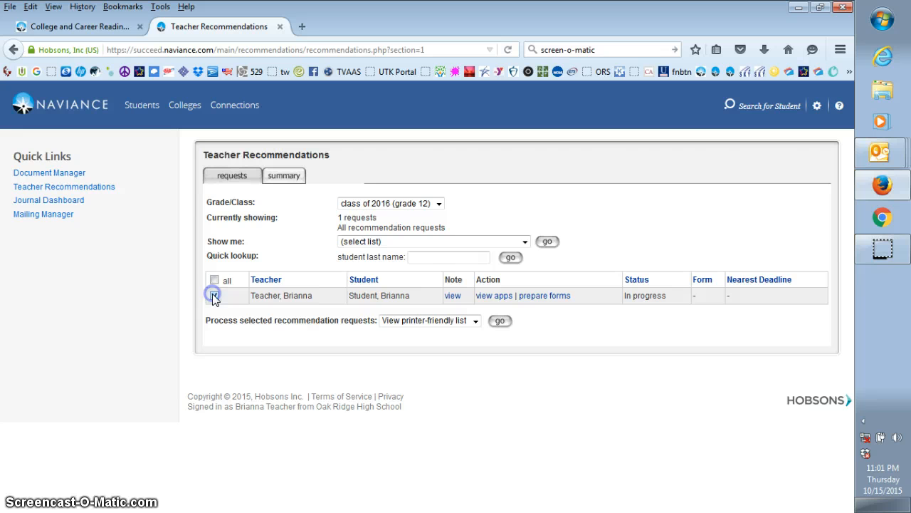
pyautogui.click(213, 295)
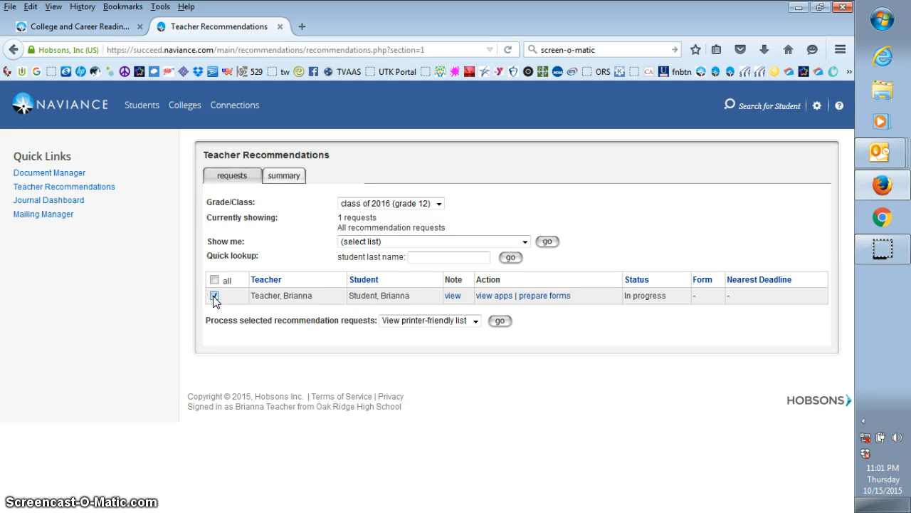
pyautogui.click(214, 295)
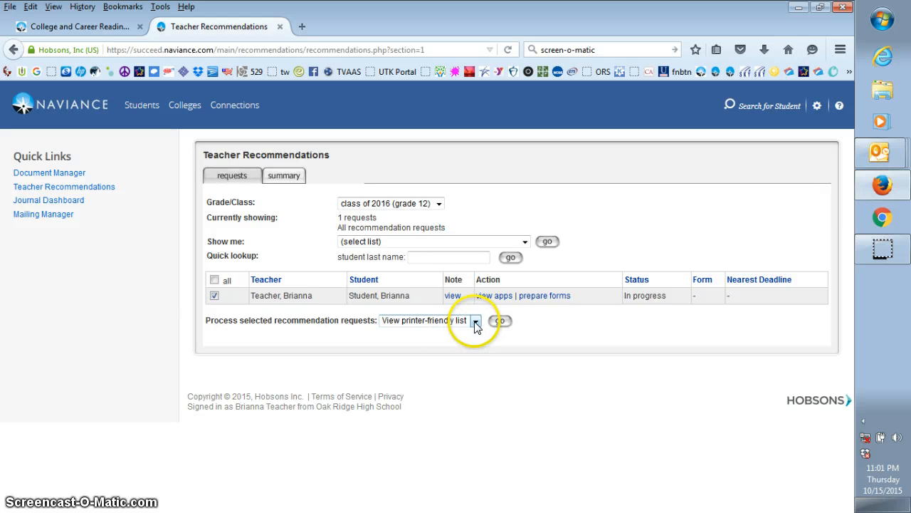
pyautogui.click(476, 319)
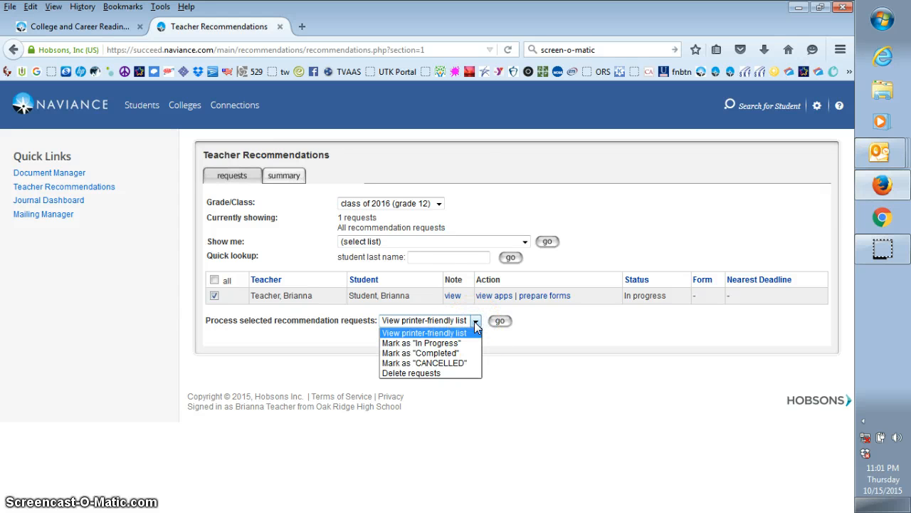
pyautogui.click(420, 353)
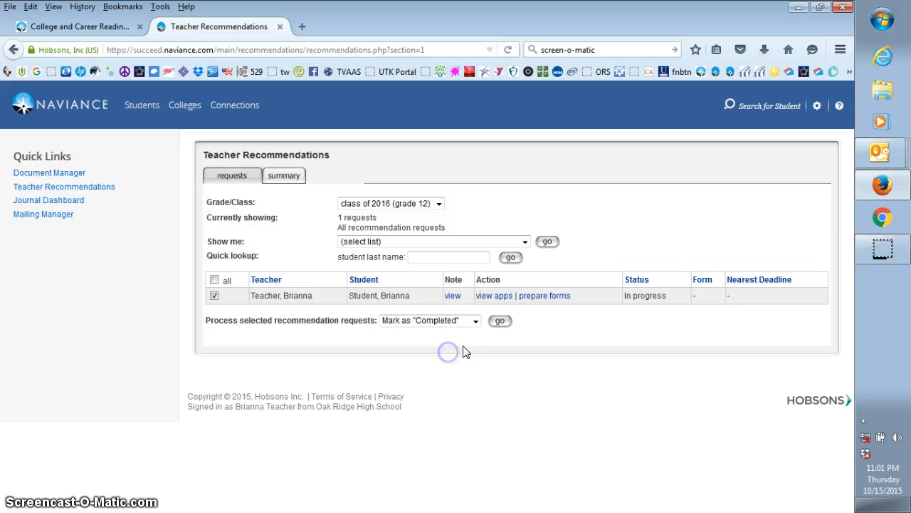
pyautogui.click(500, 320)
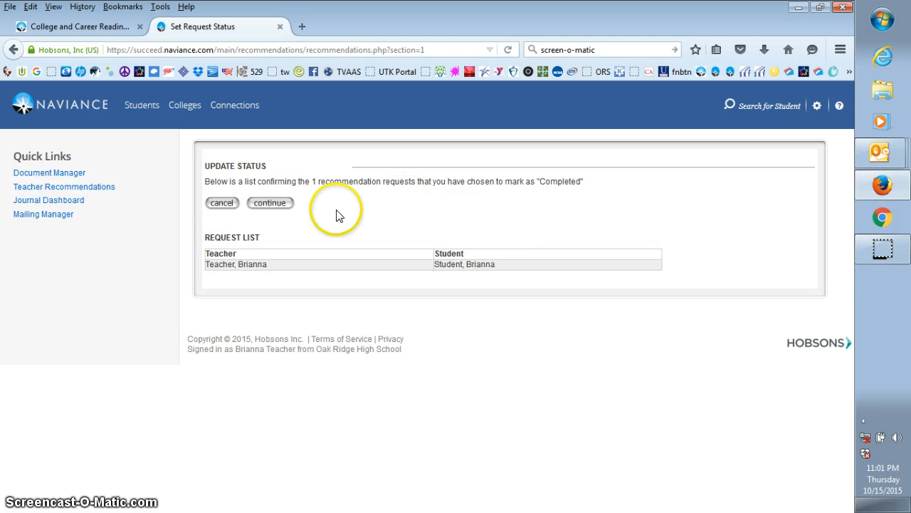
pyautogui.moveTo(277, 262)
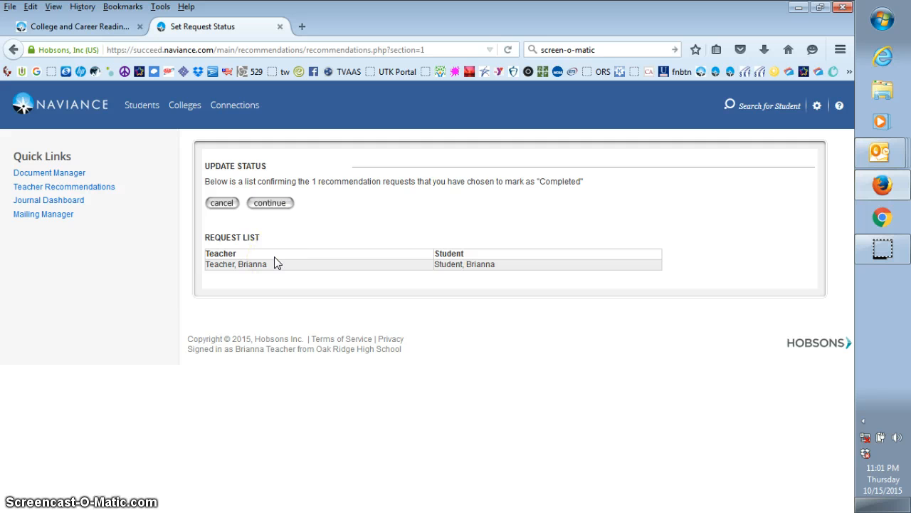
# - Continue on the Update Status page so the request shows Completed
pyautogui.click(270, 203)
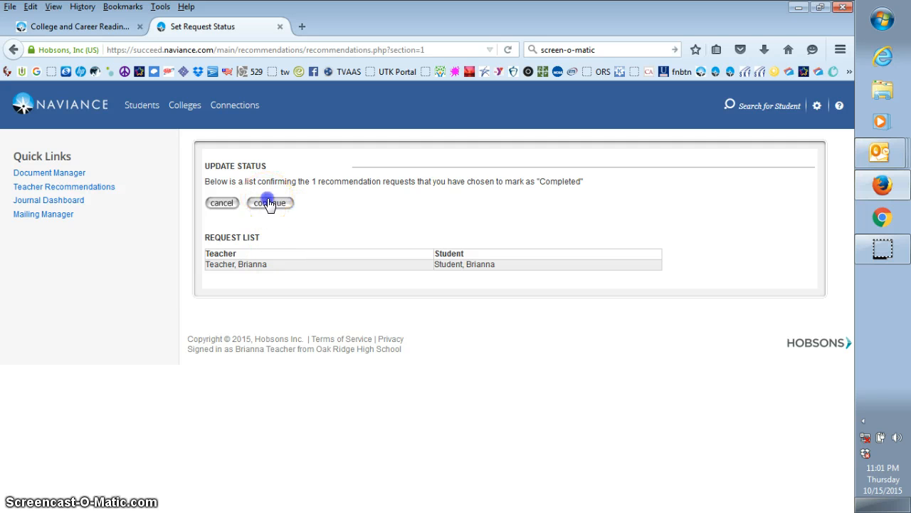
pyautogui.click(269, 202)
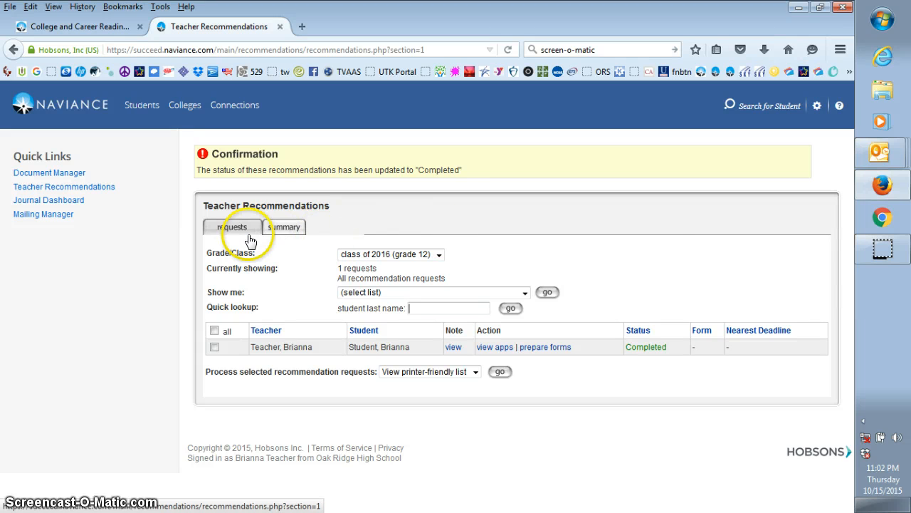
pyautogui.moveTo(678, 237)
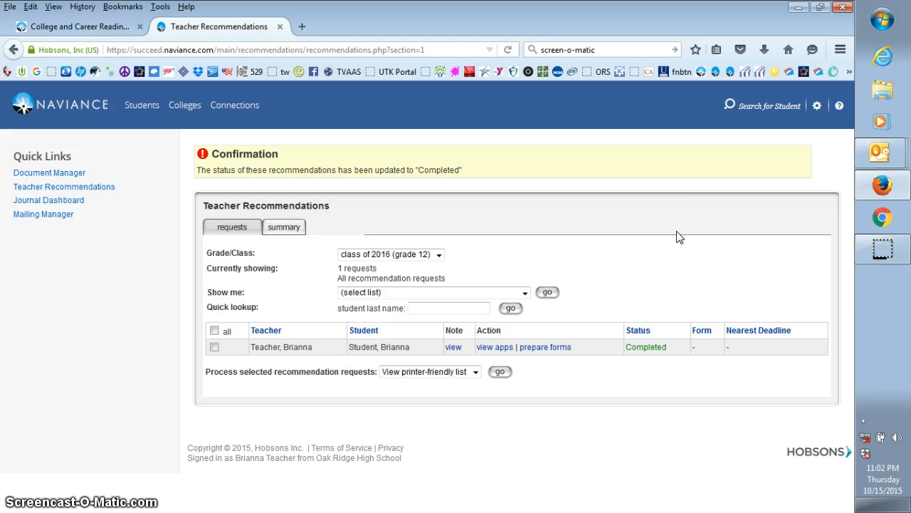
# - Sign out via Logout in the gear menu
pyautogui.click(817, 105)
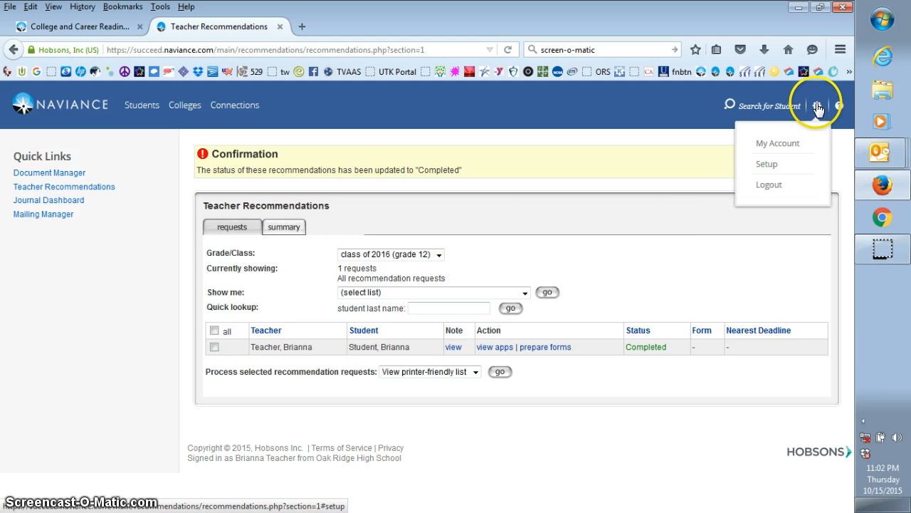
pyautogui.click(769, 185)
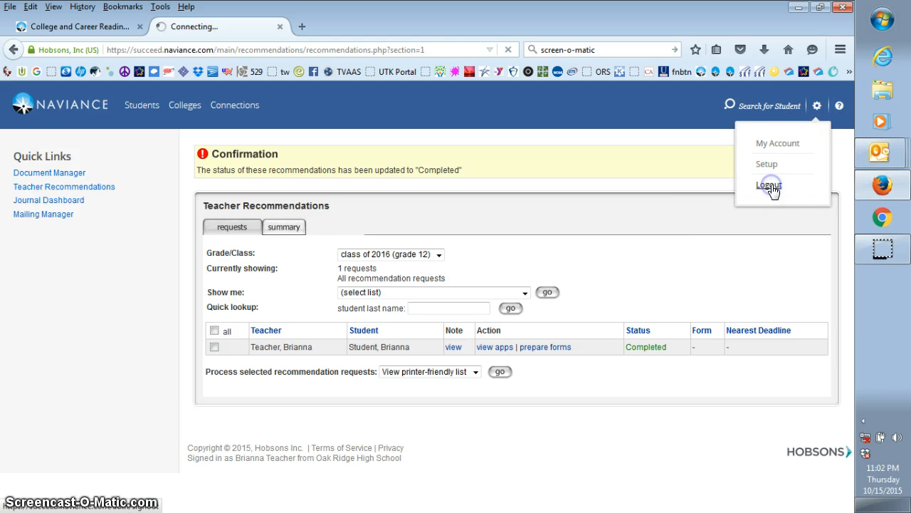